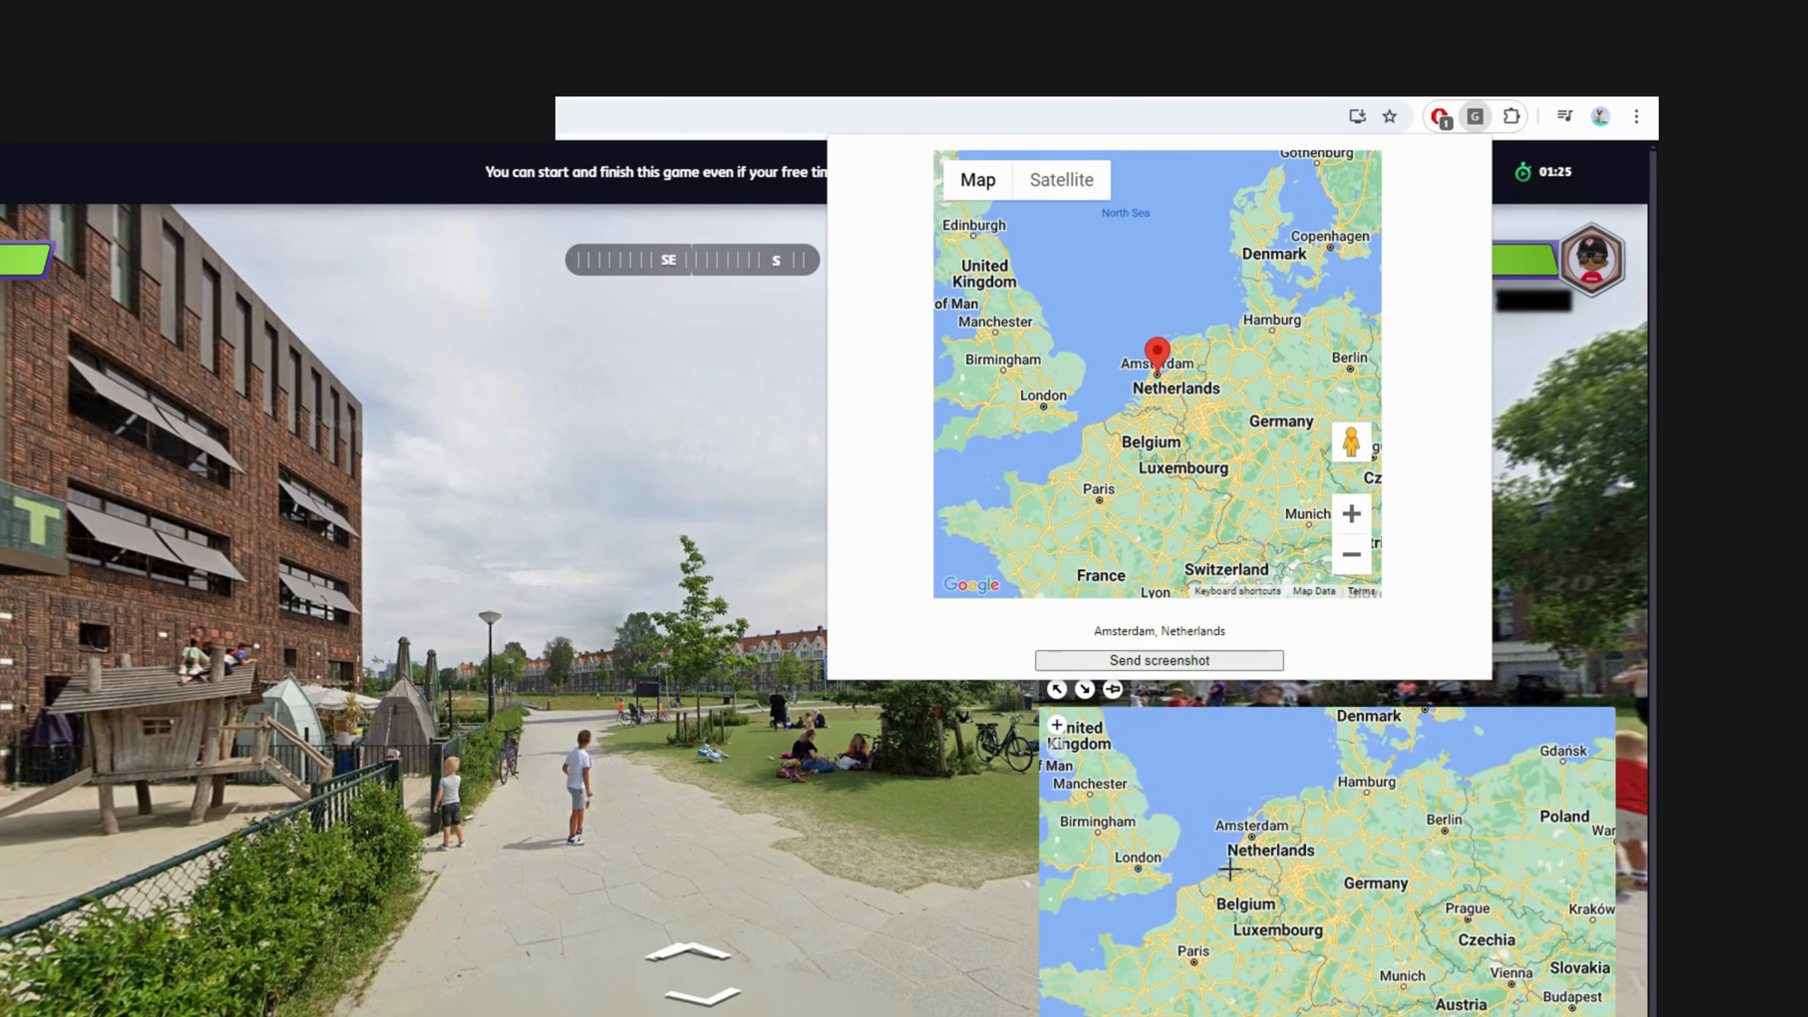
- Scroll the Hello World tutorial past the manifest.json block down to the hello.html popup snippet
left_click(1157, 659)
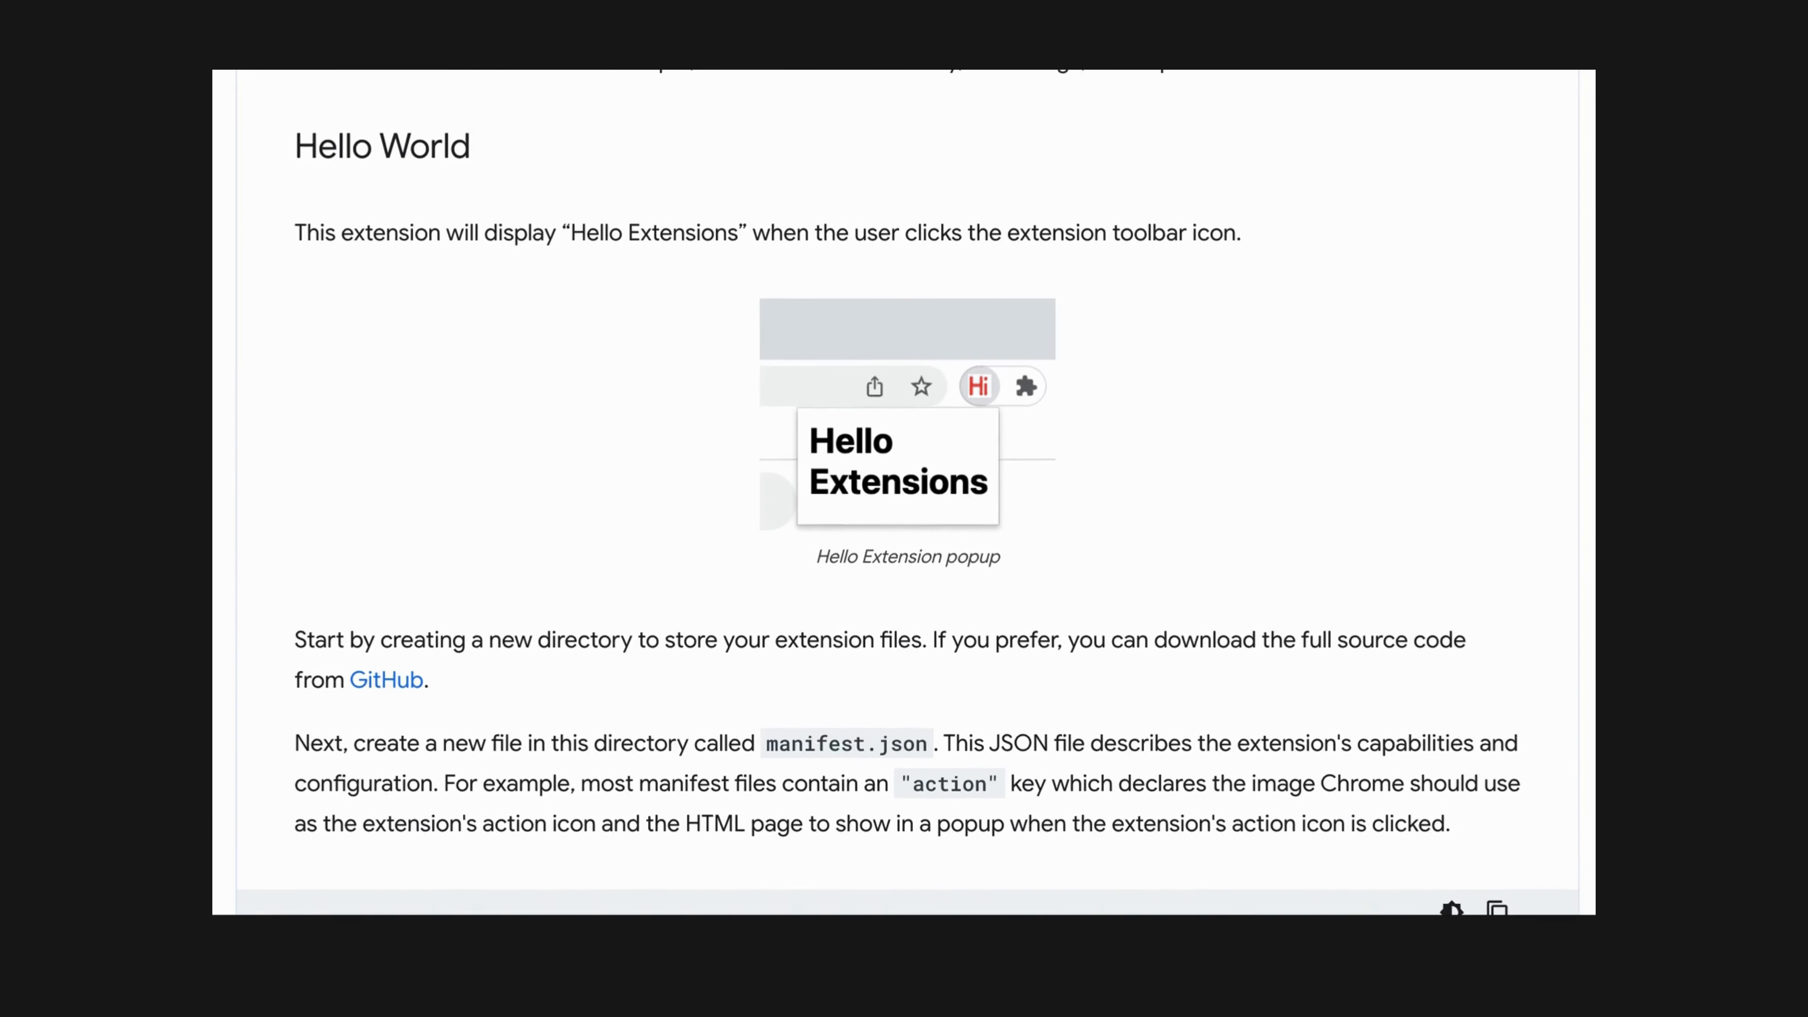
scroll("down", 3)
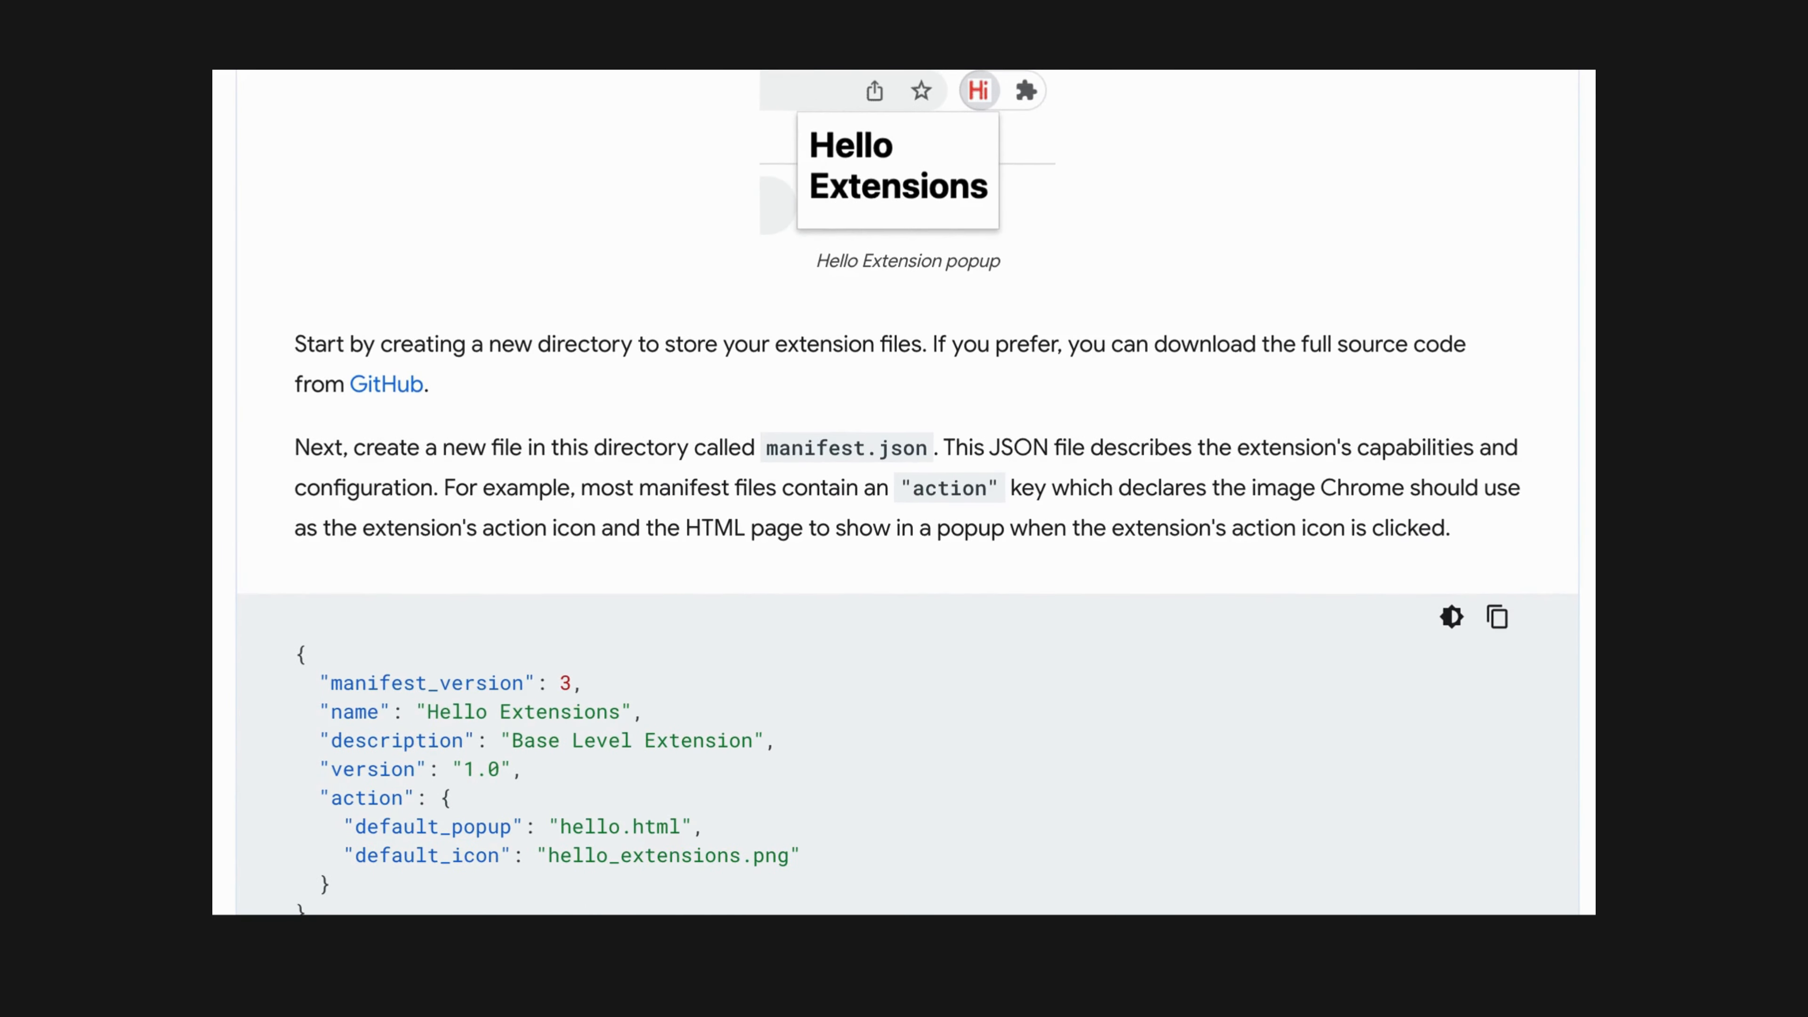
scroll("down", 3)
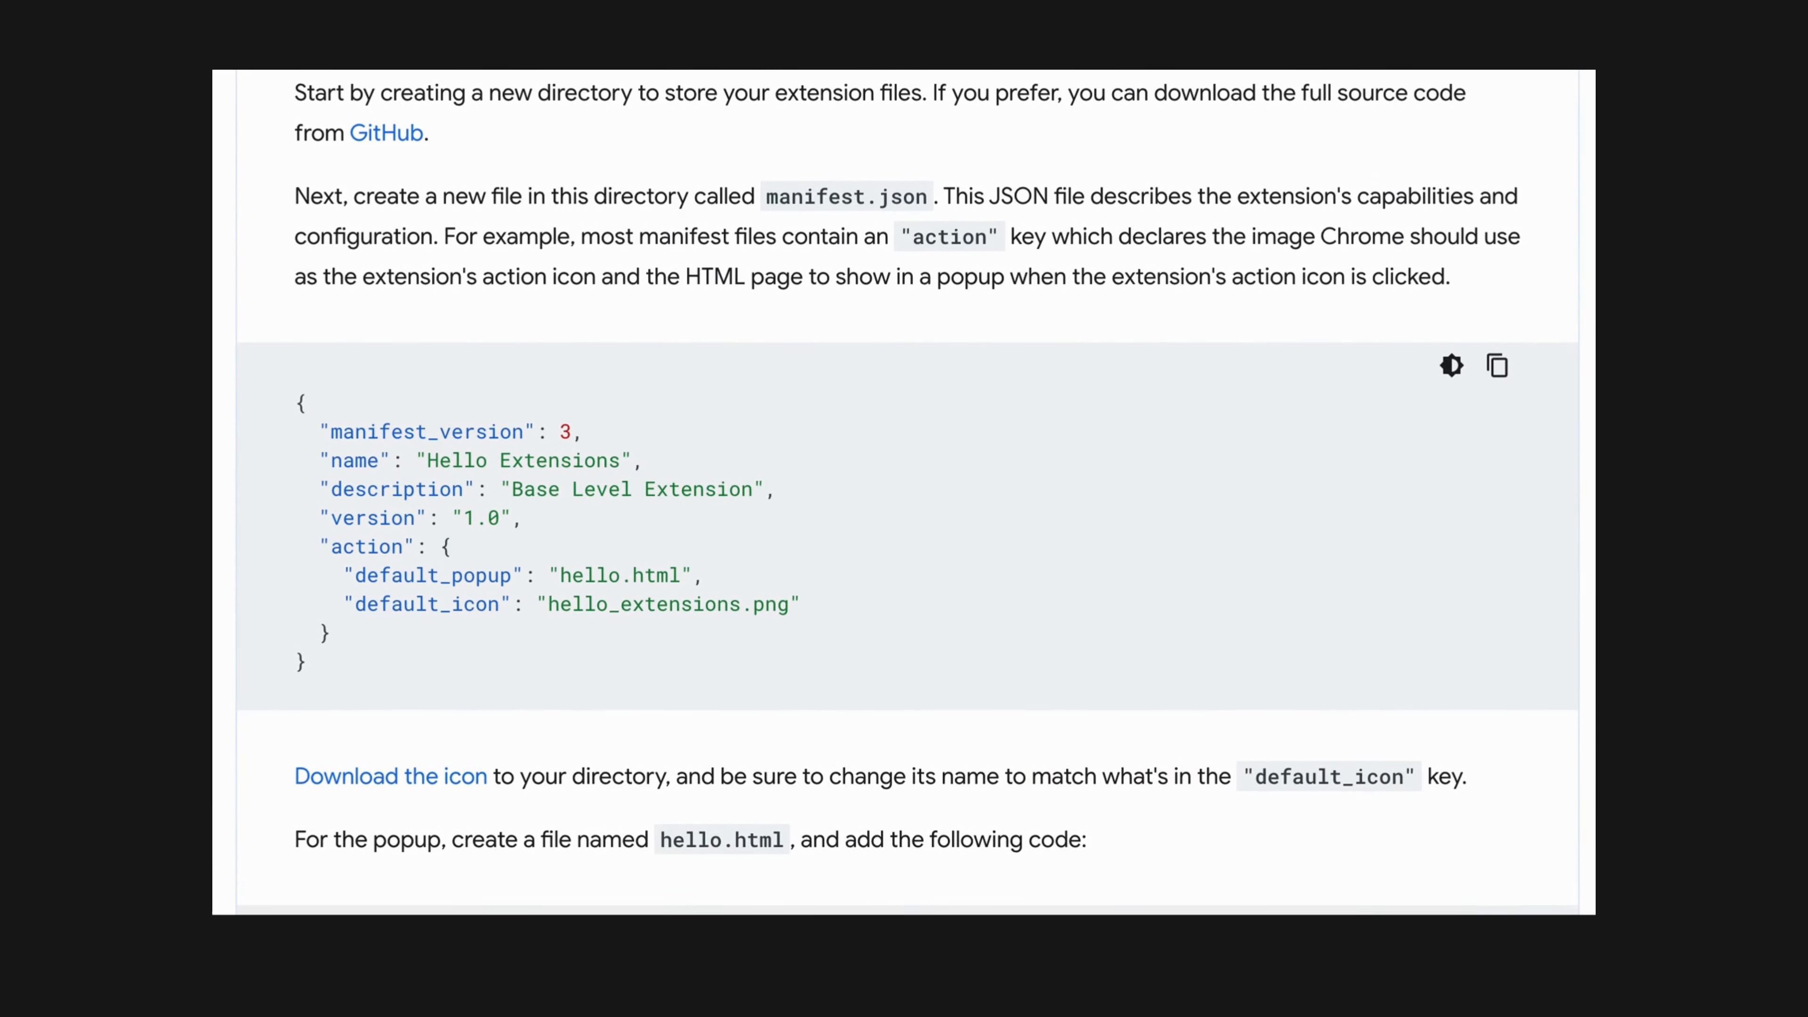
scroll("down", 3)
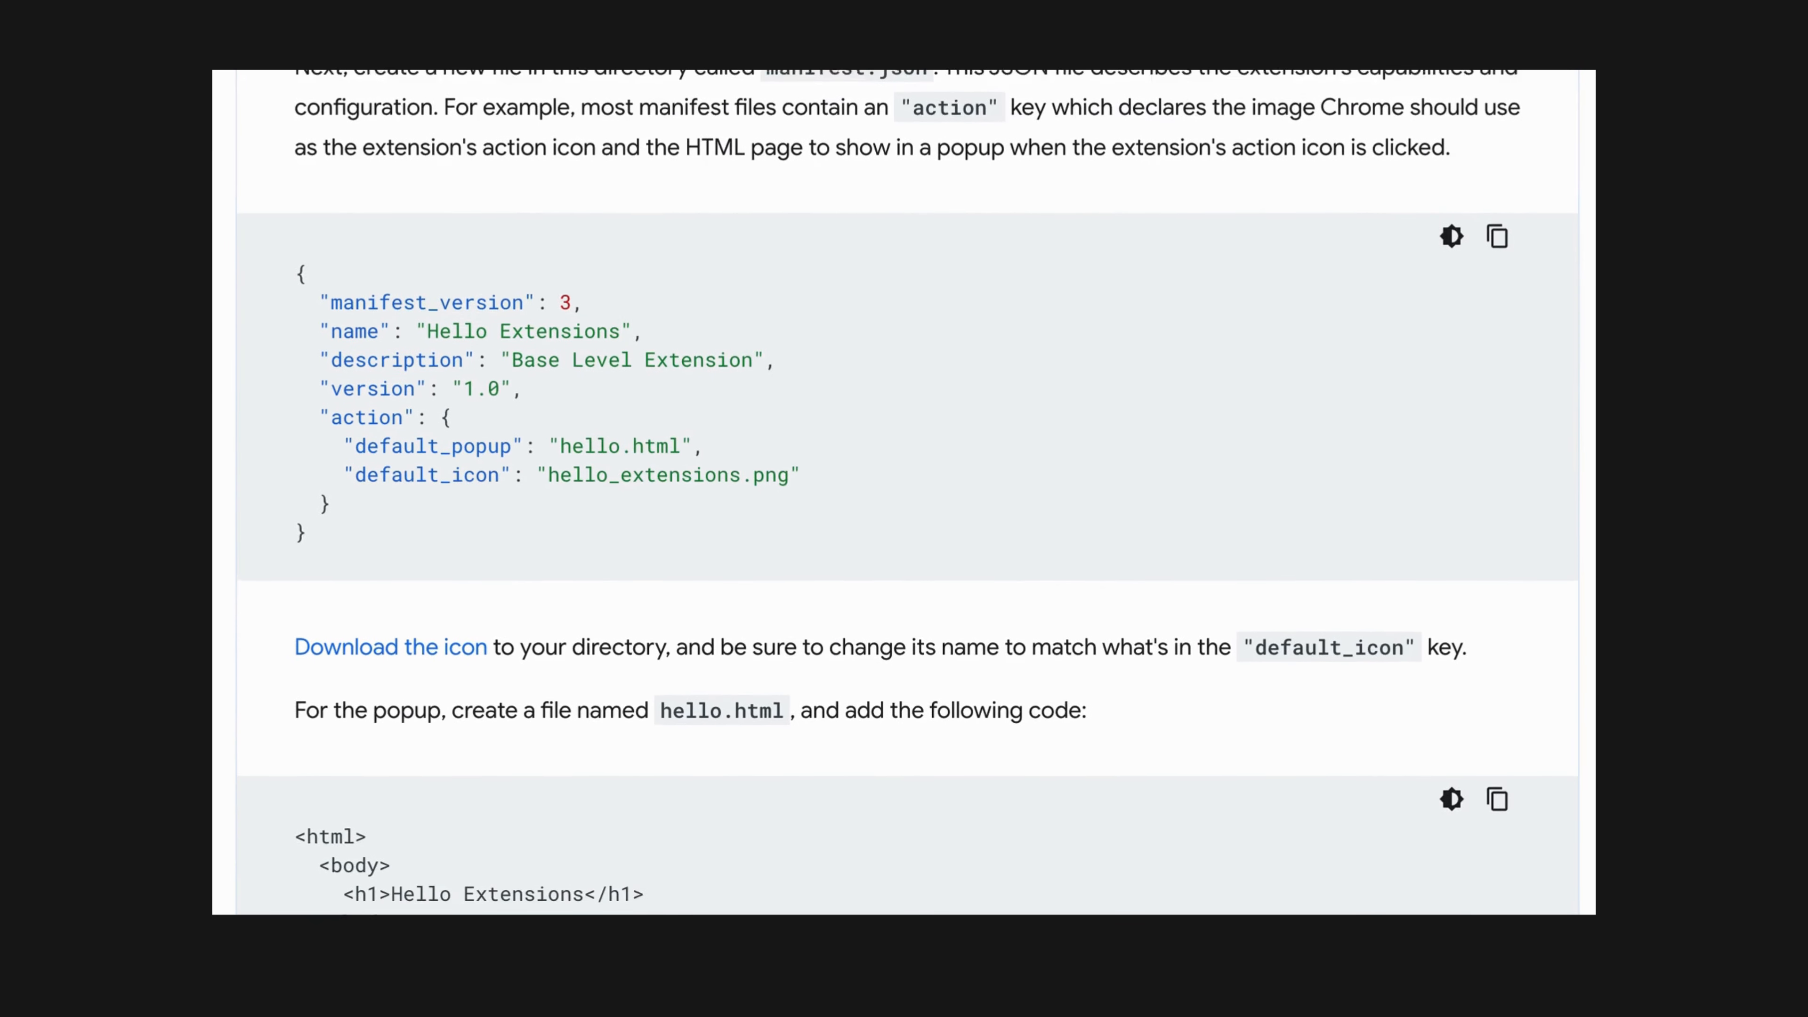
scroll("down", 3)
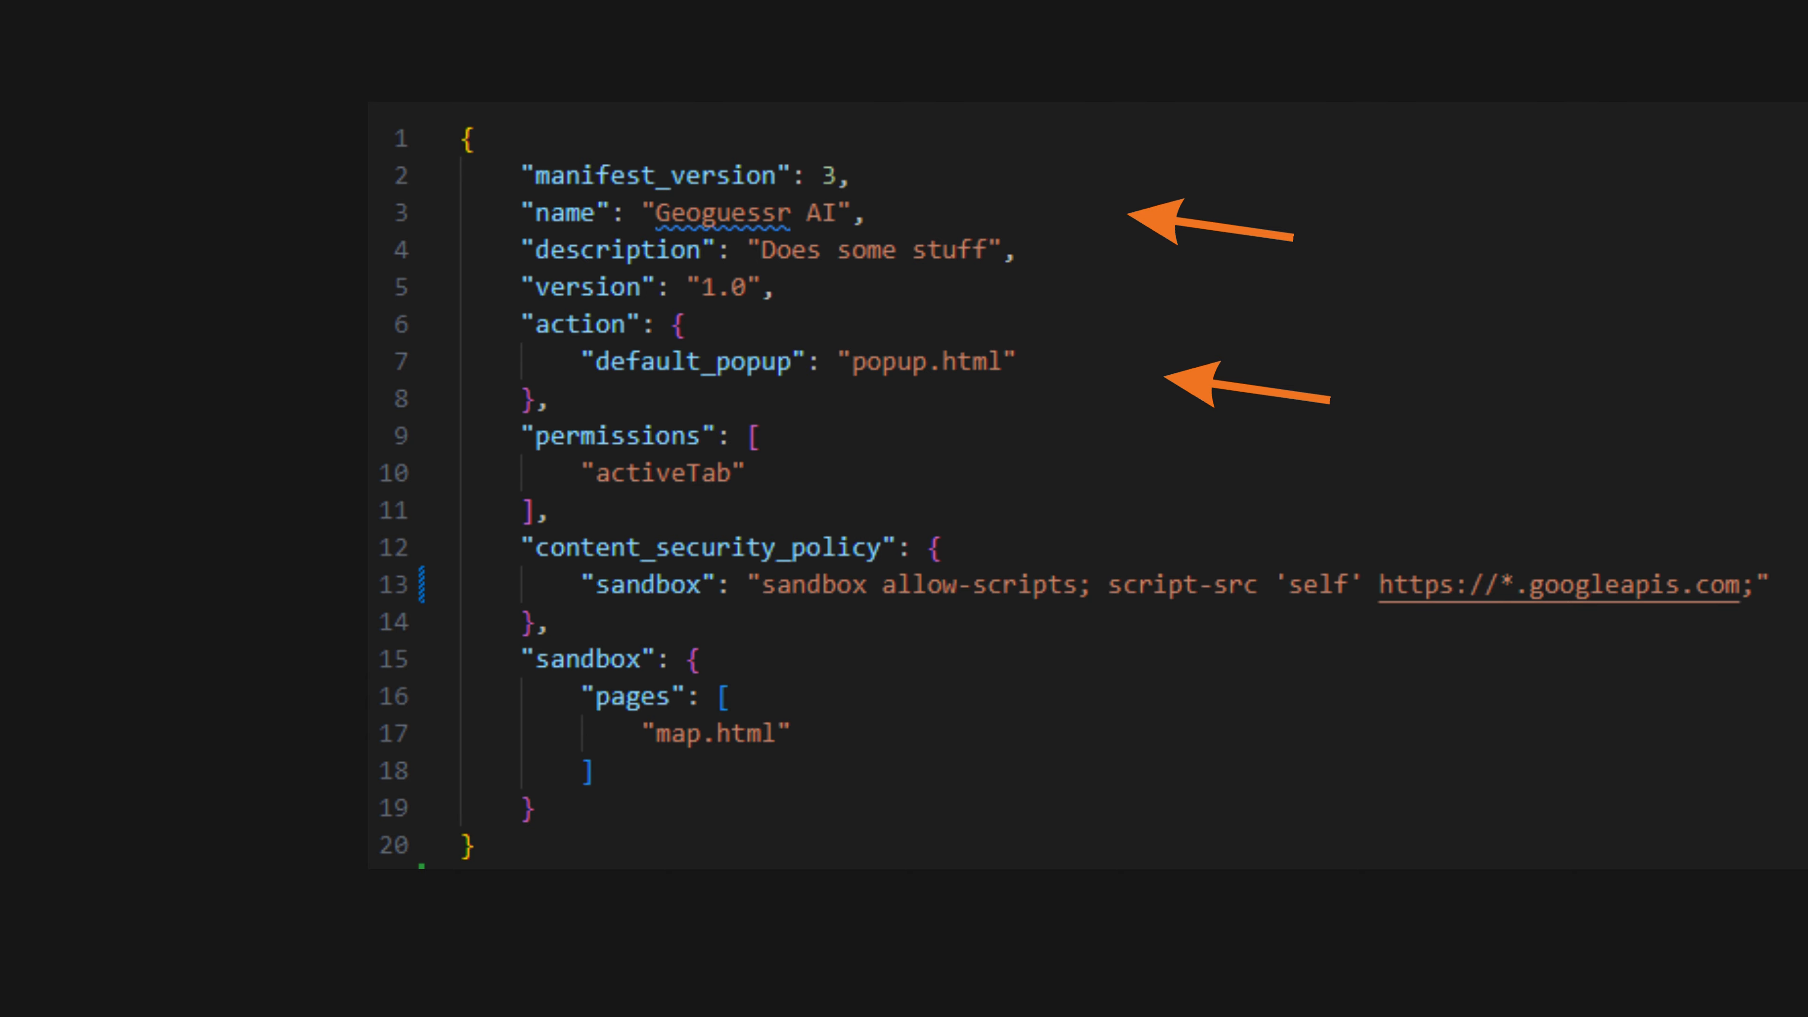
left_click(488, 82)
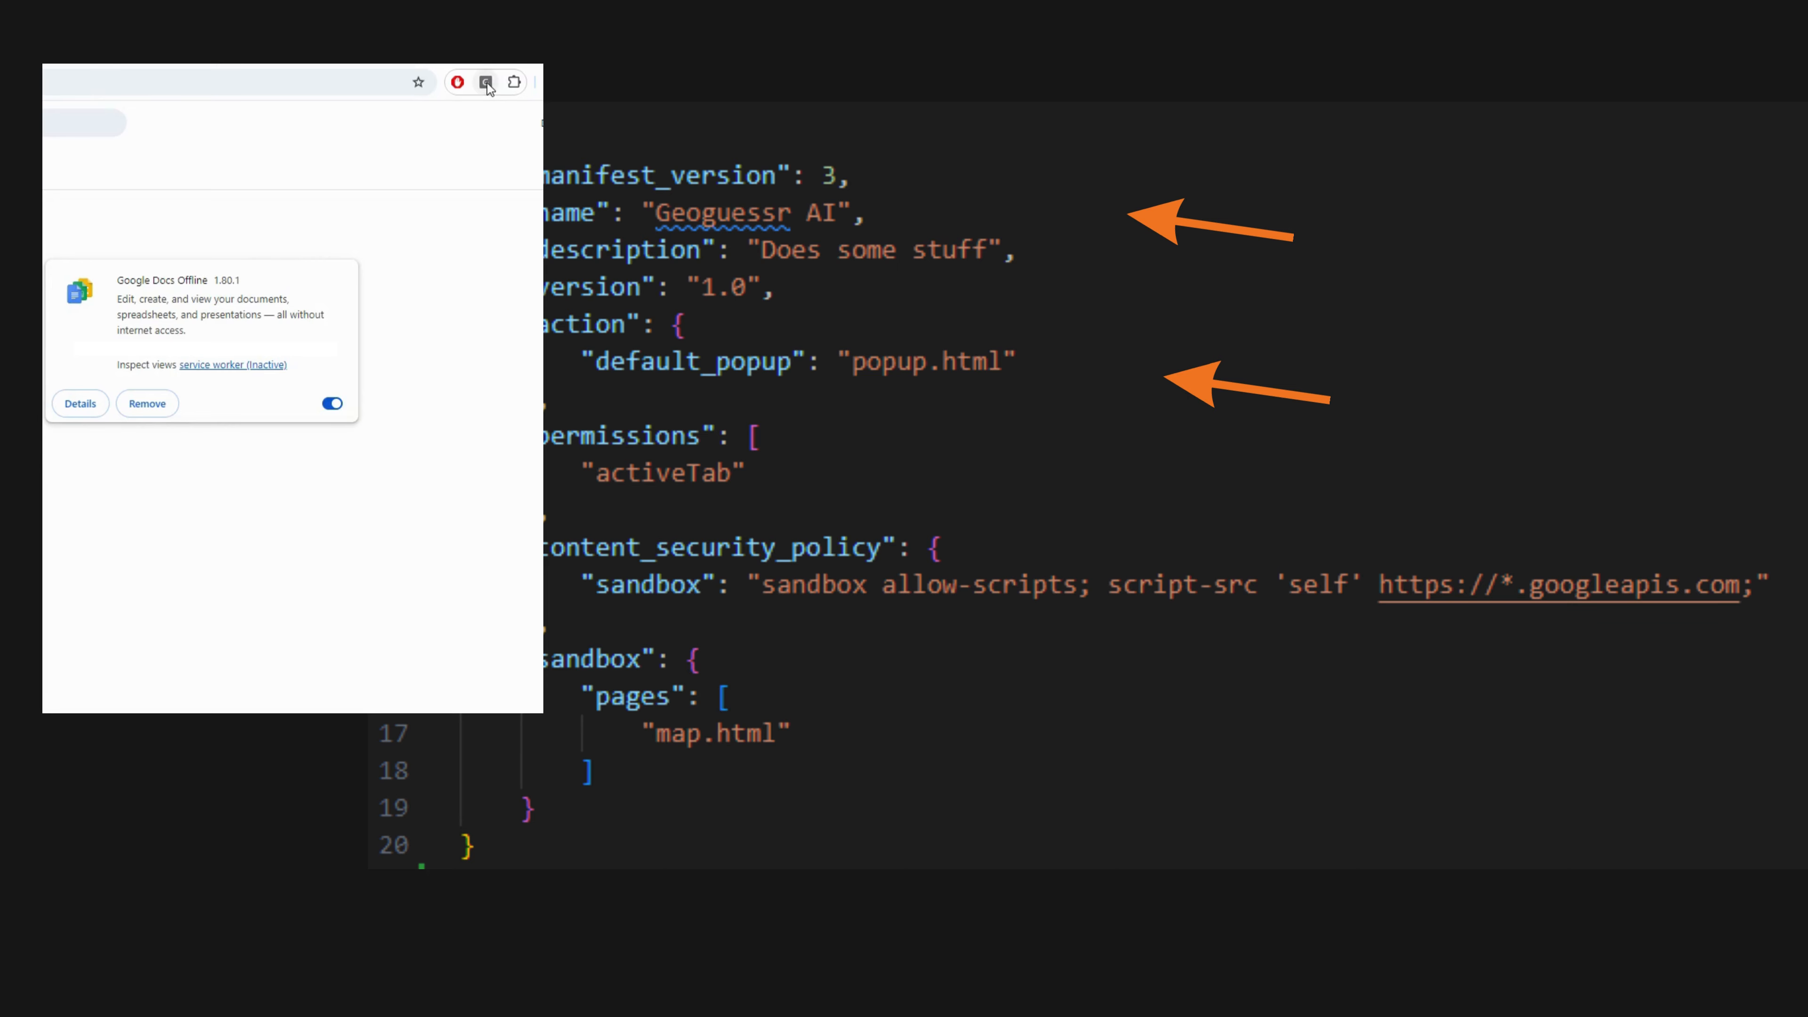
left_click(486, 82)
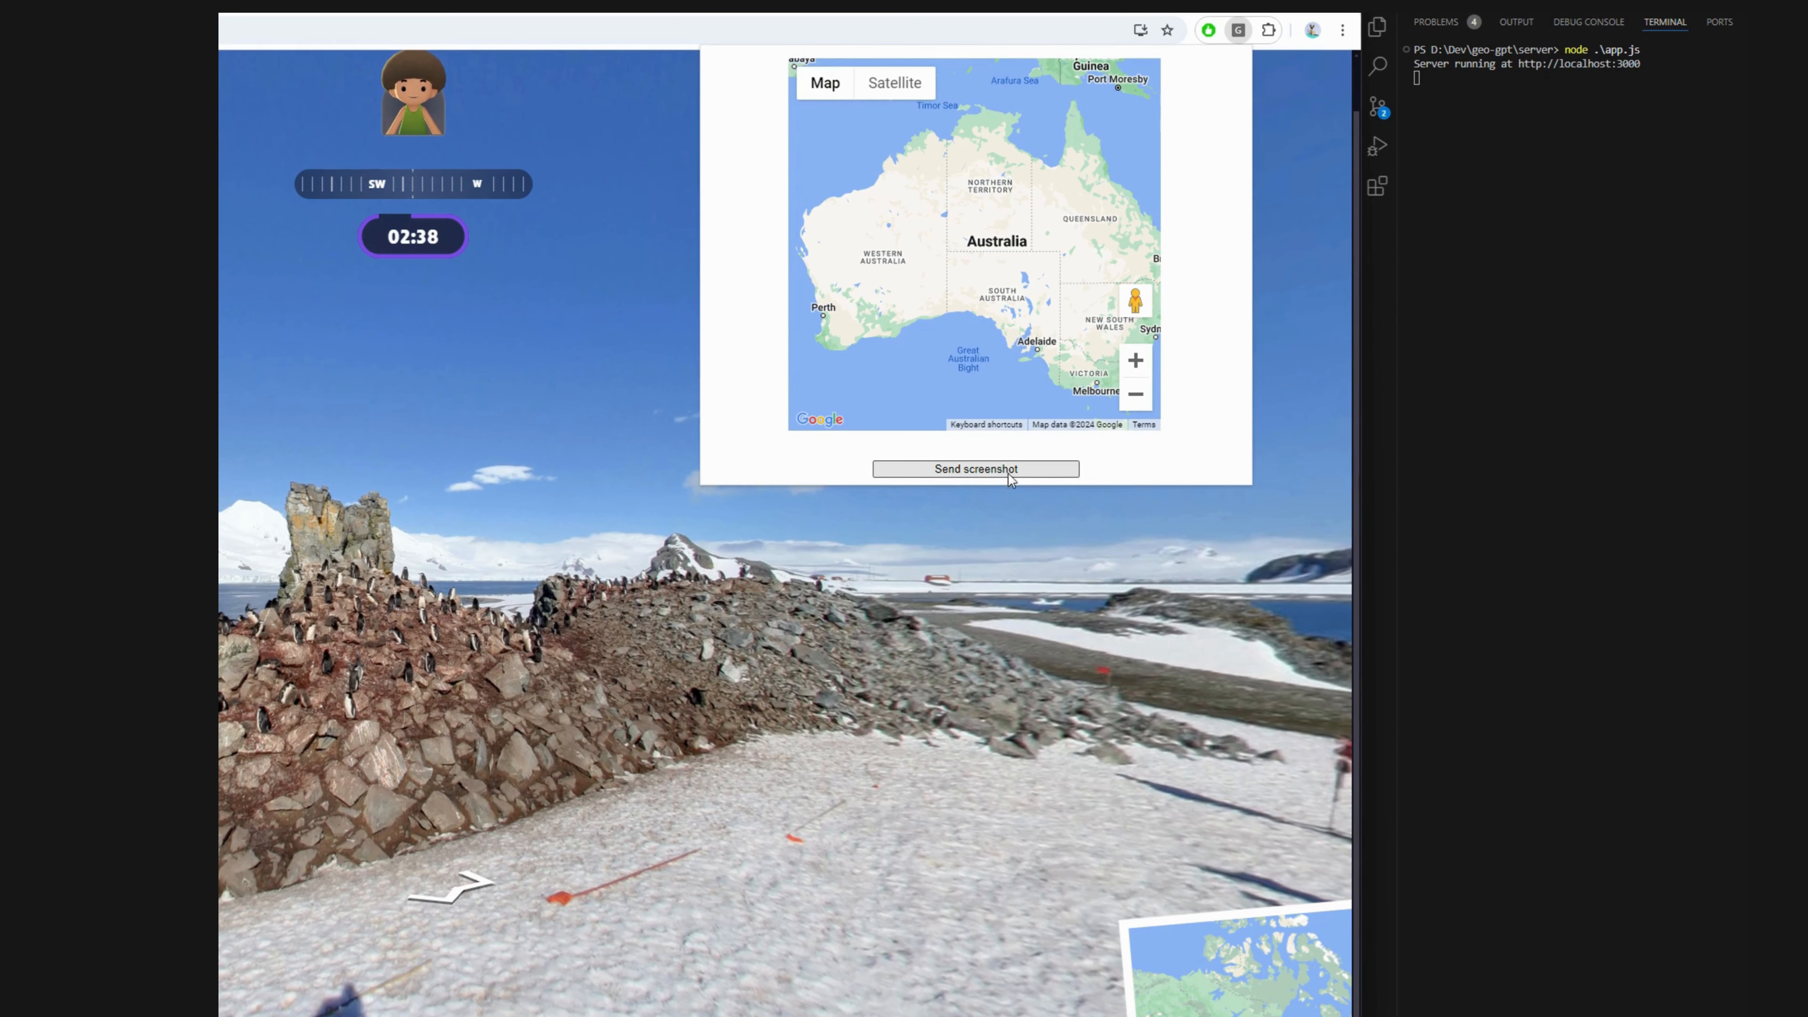
left_click(975, 468)
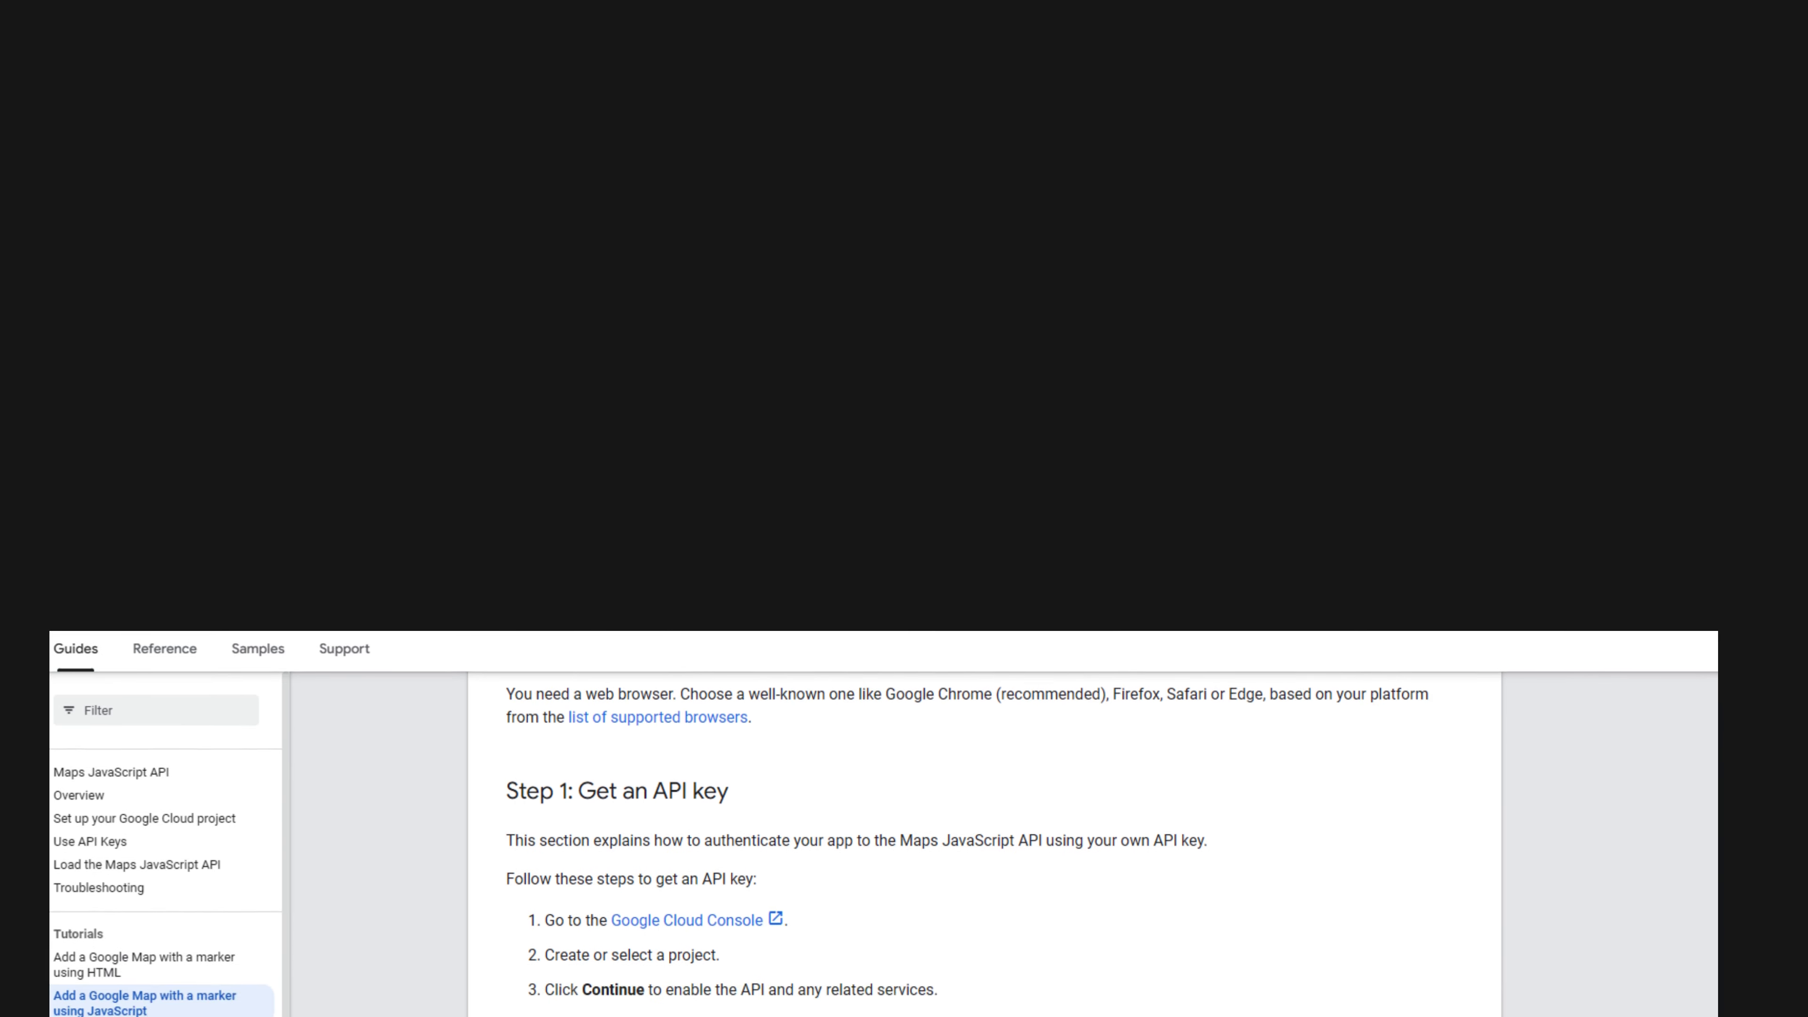
scroll("down", 3)
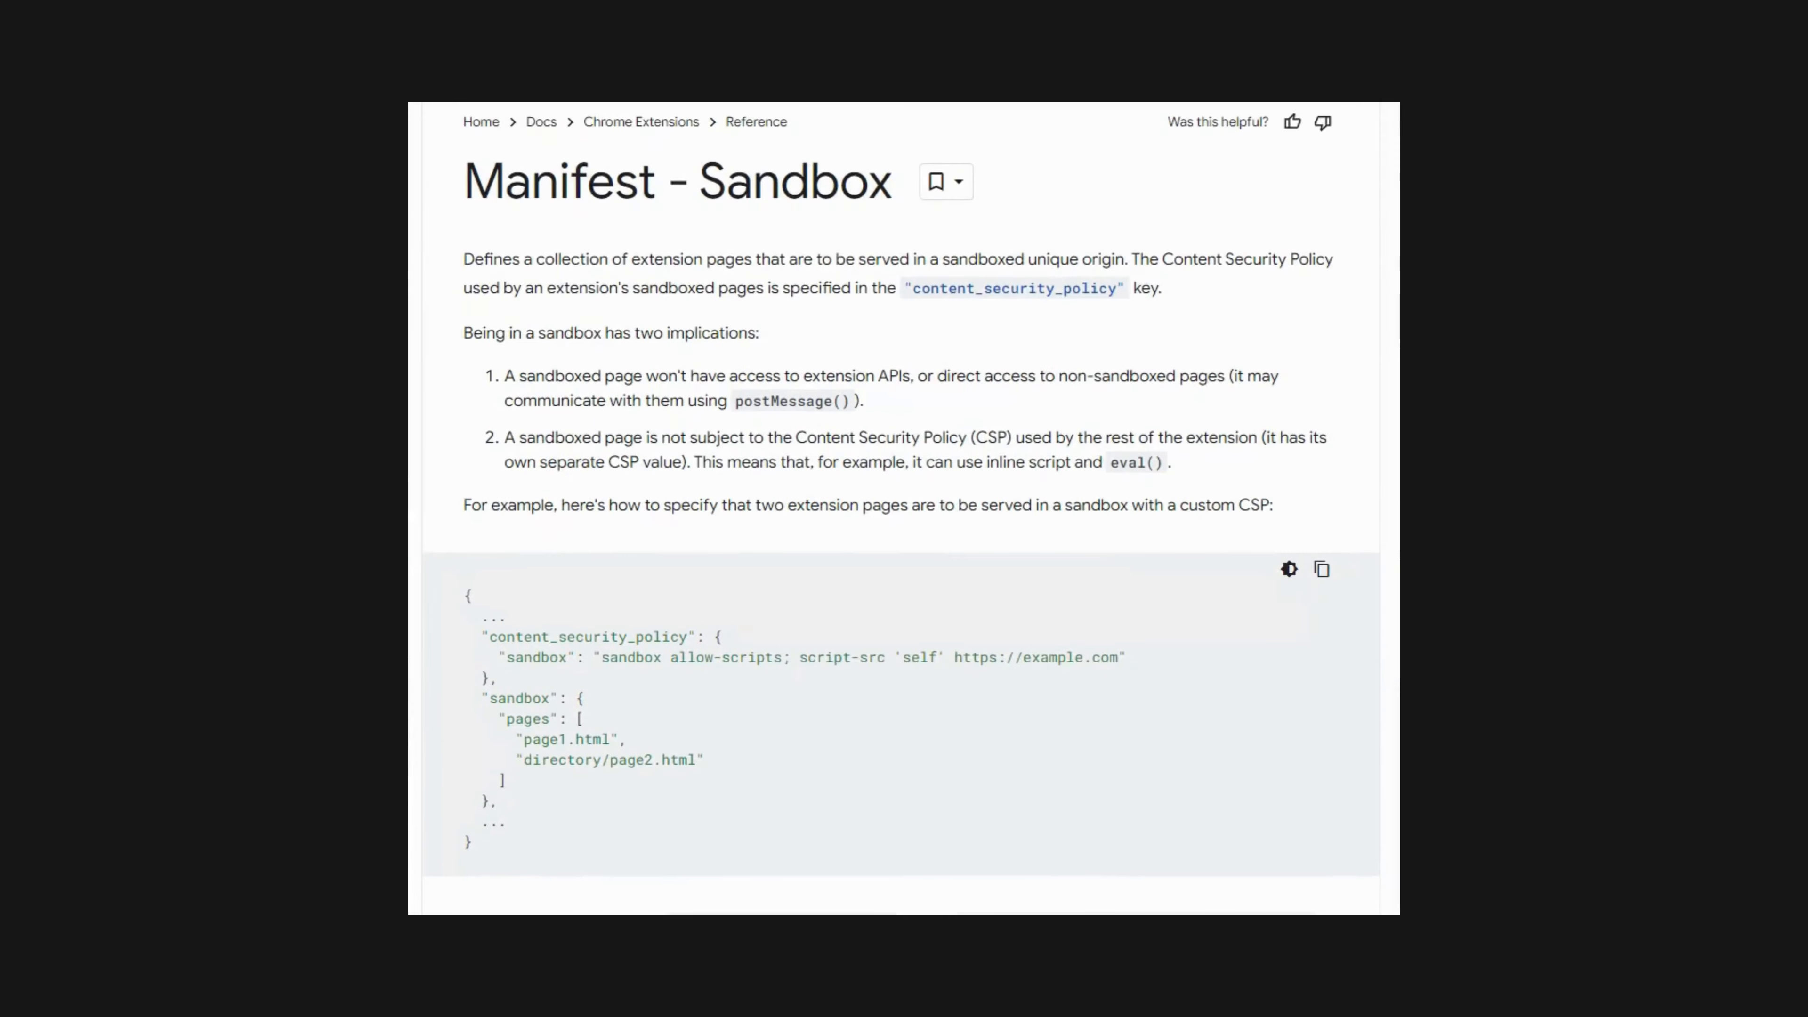
- Scroll the Manifest - Sandbox page past the example to the default content_security_policy notes
scroll("down", 3)
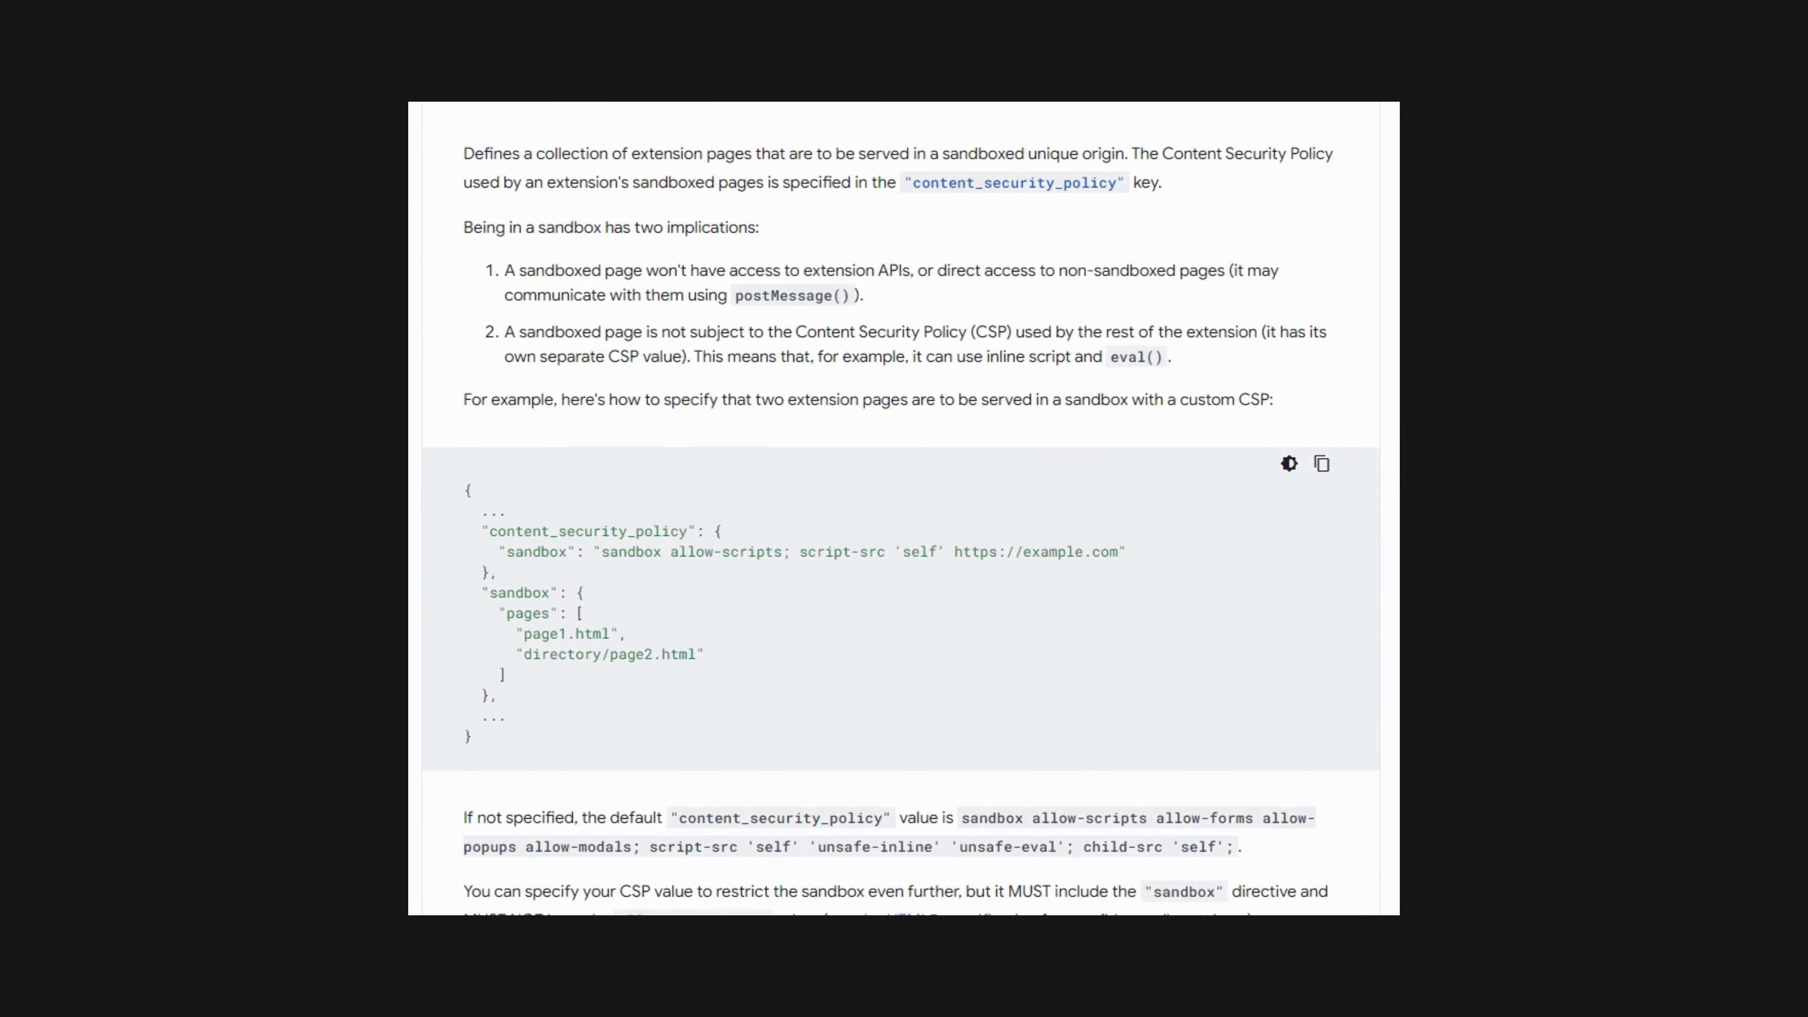
scroll("down", 3)
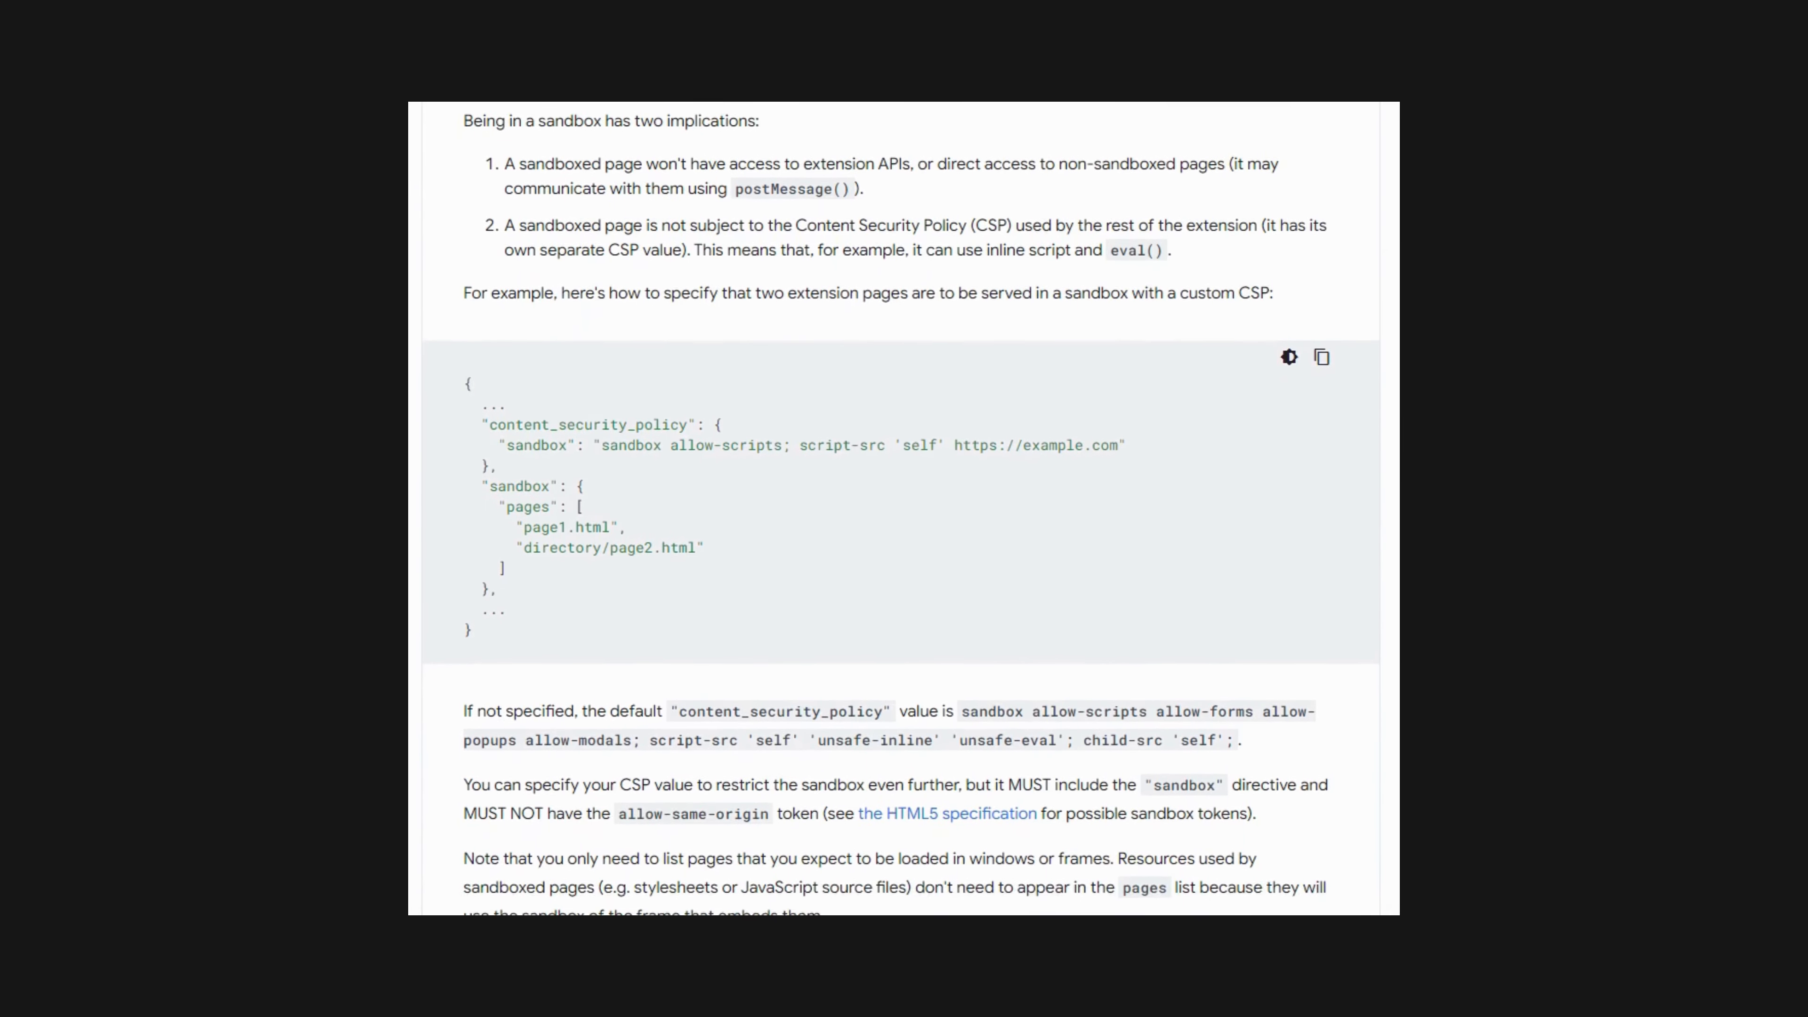
scroll("down", 3)
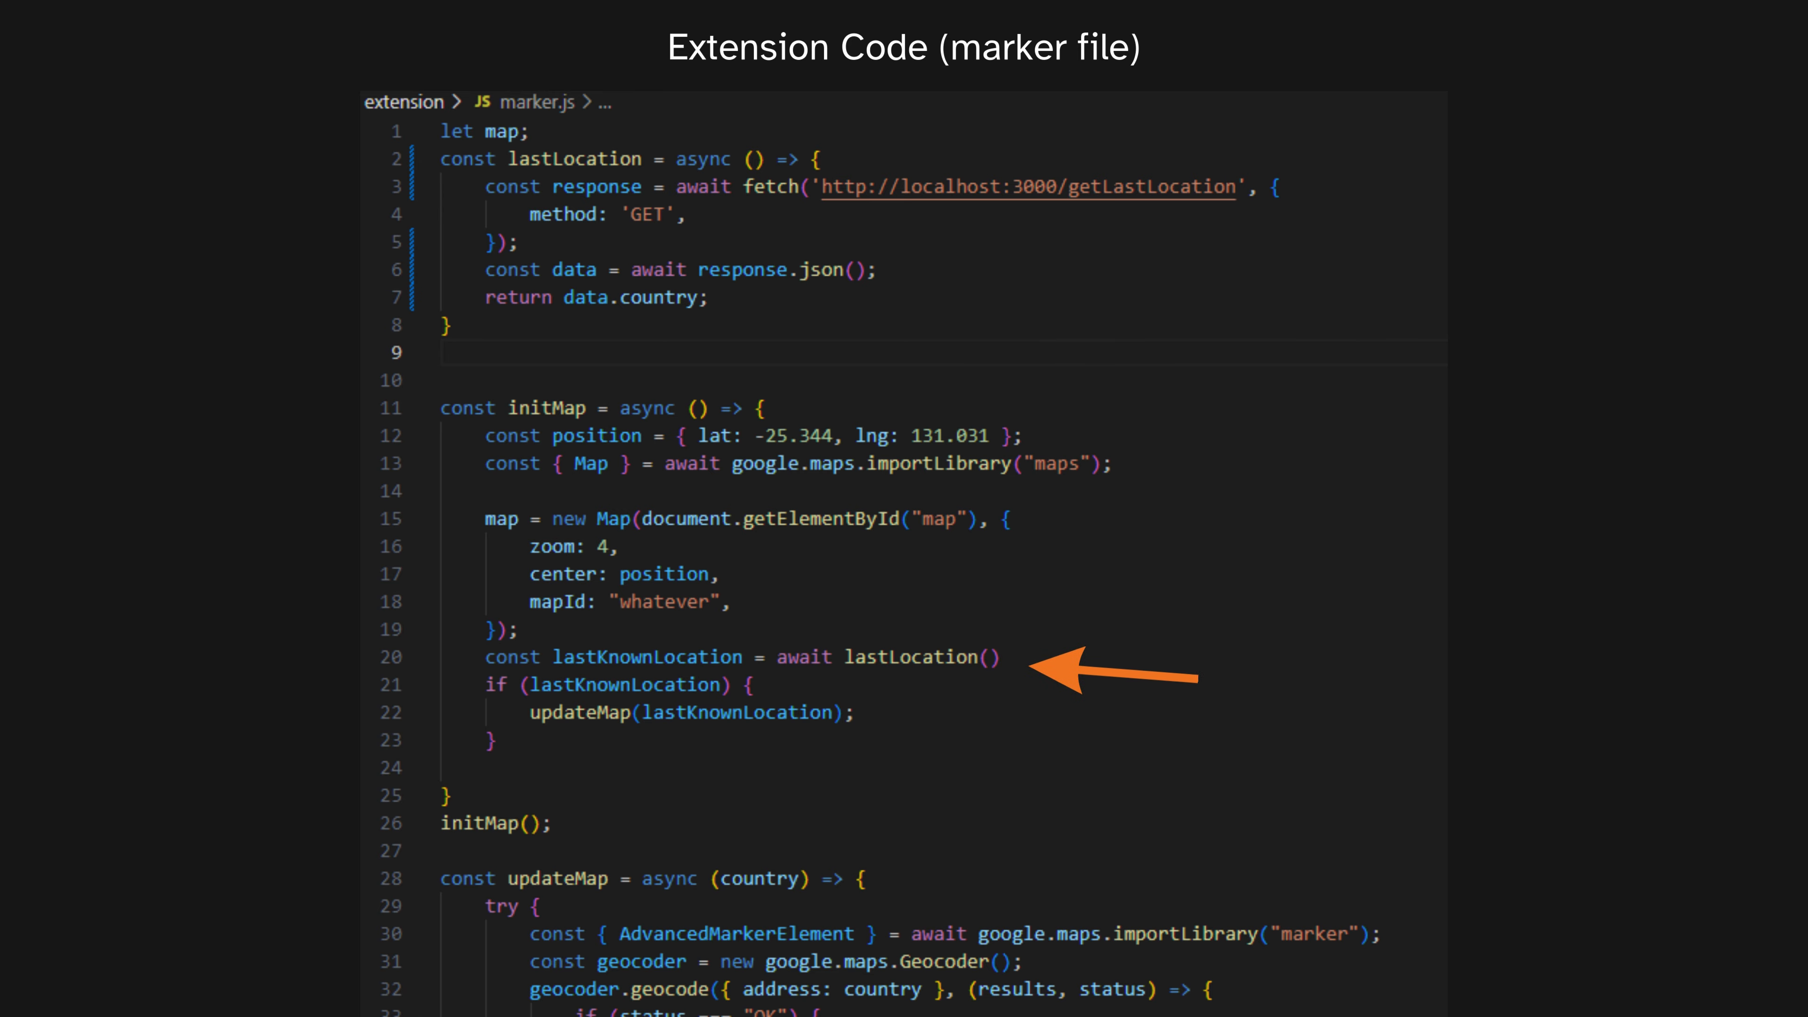
scroll("down", 3)
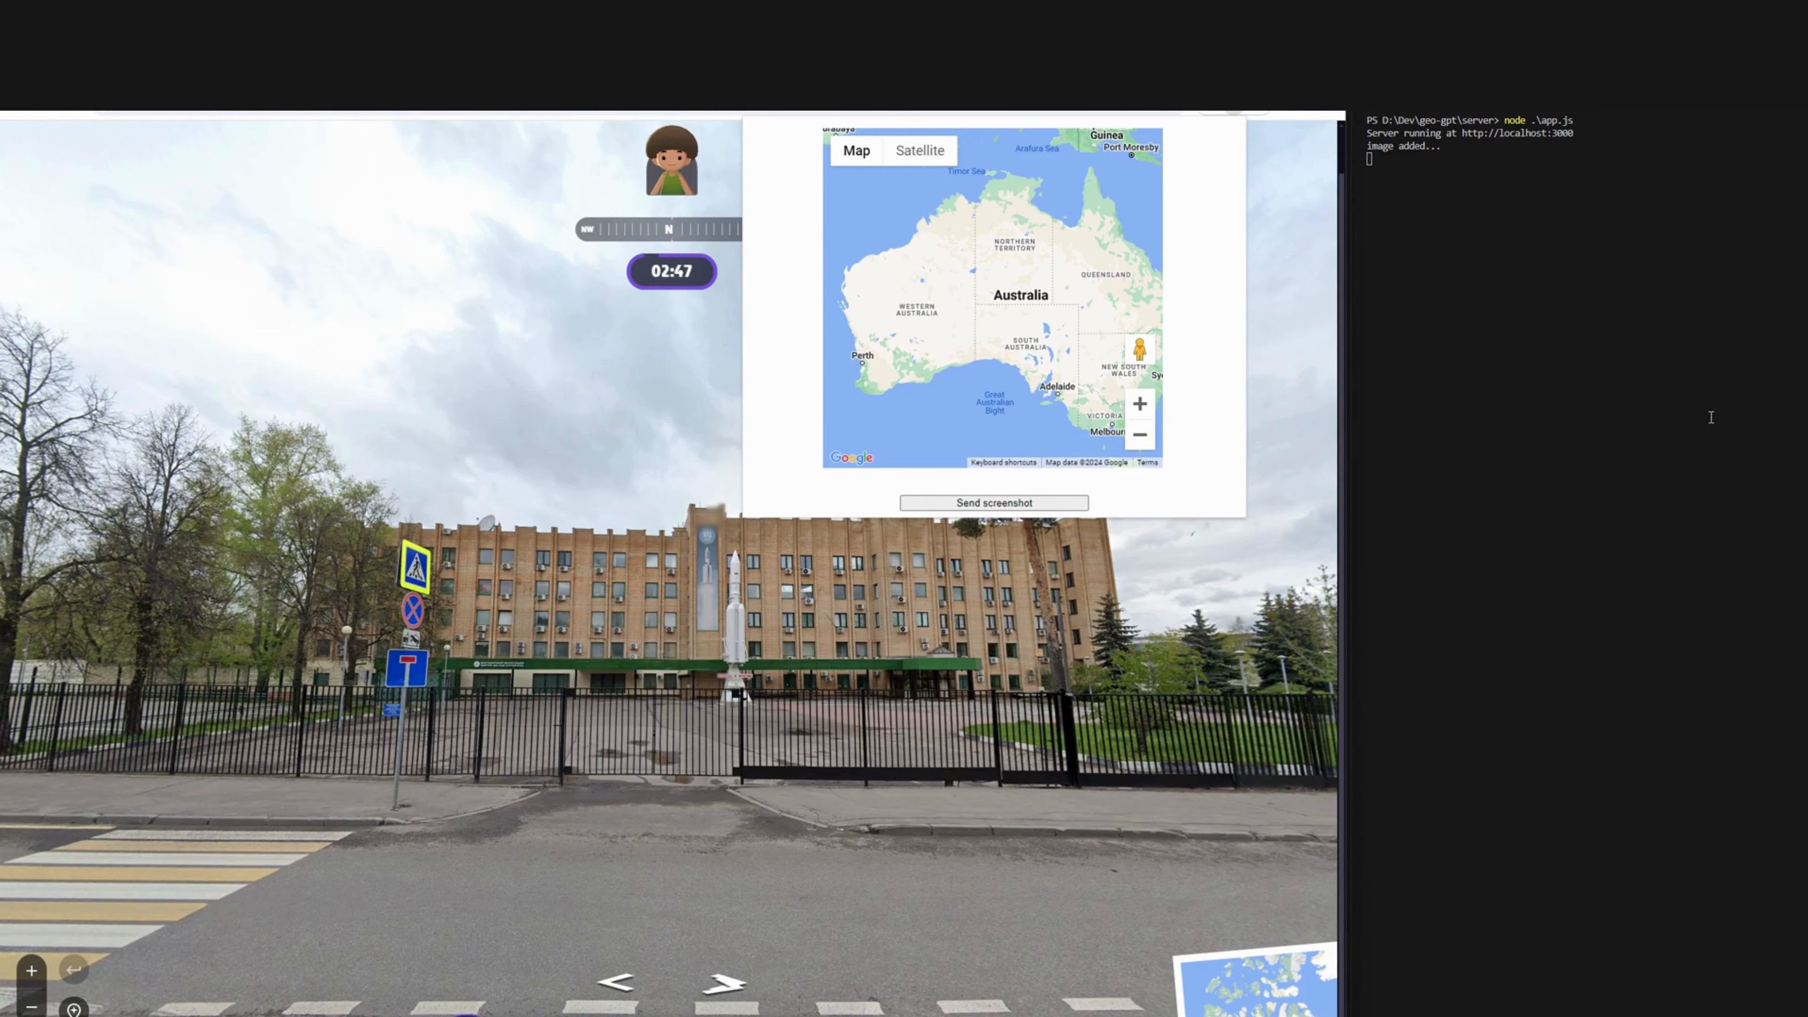
- Send the game view for a prediction, guess on it and continue to the next round
left_click(992, 502)
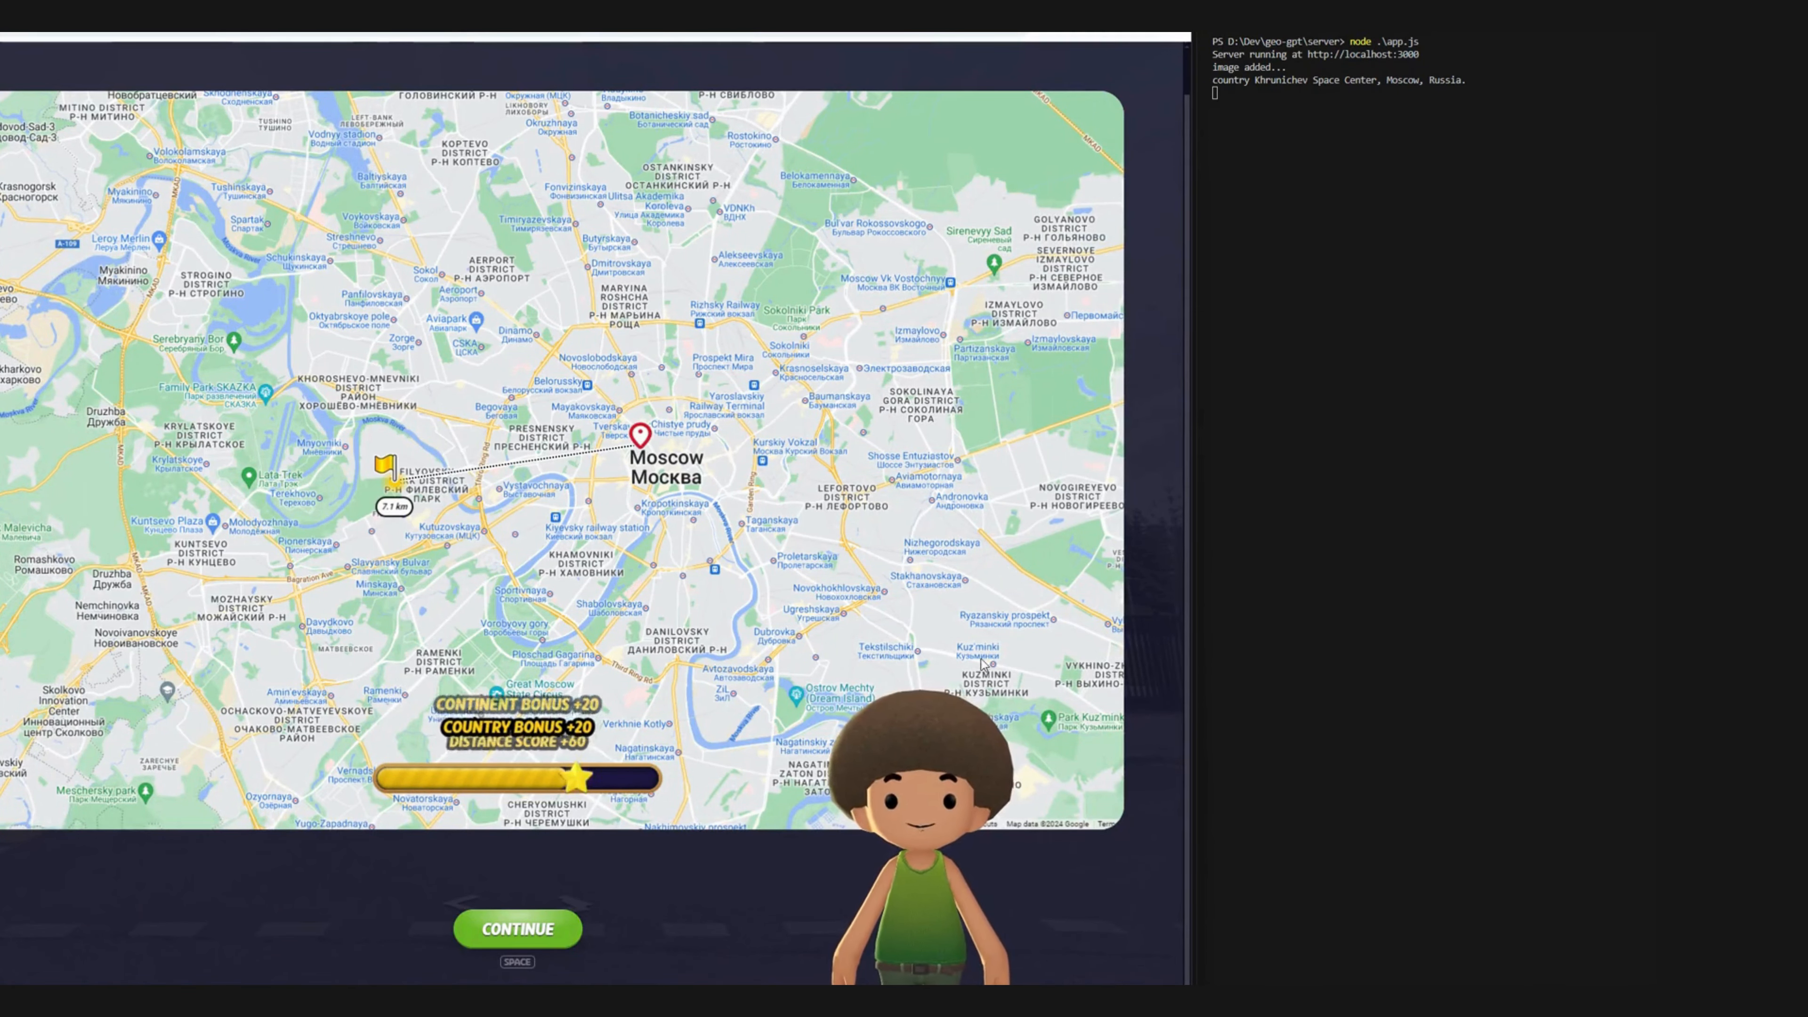
left_click(517, 928)
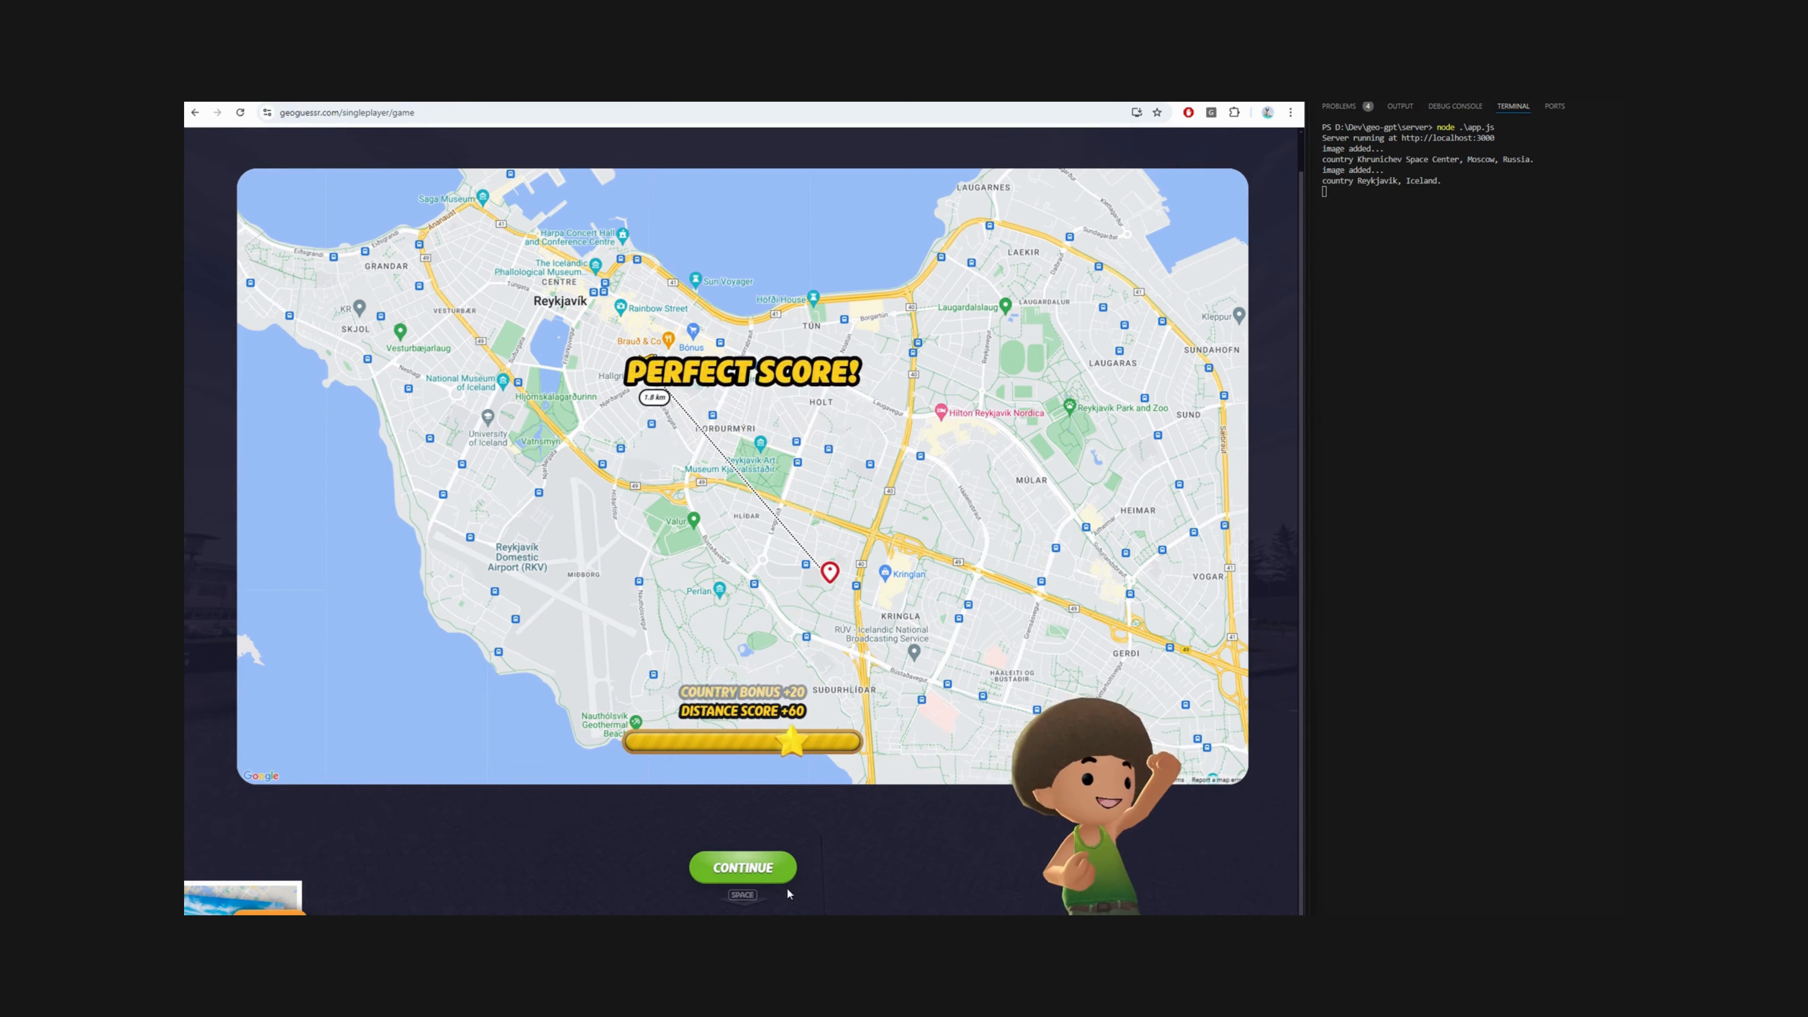
left_click(743, 866)
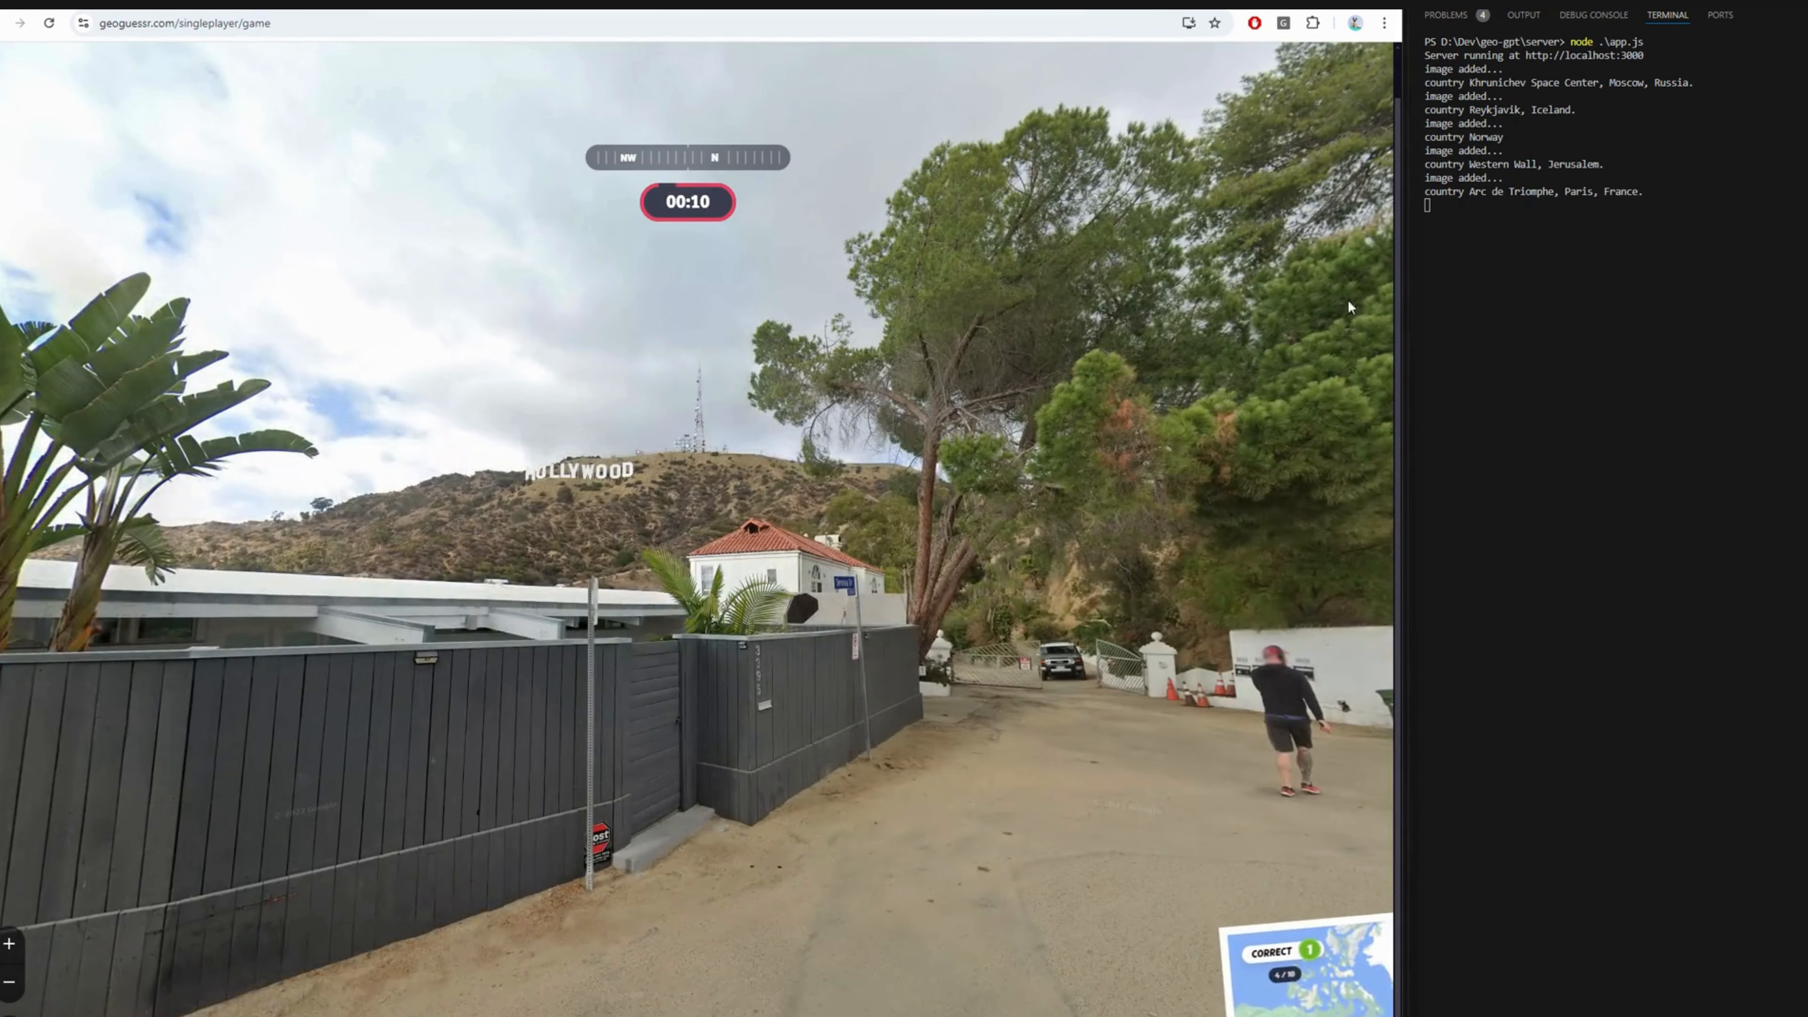
- Use the extension's prediction map to place guesses for the following rounds
left_click(1282, 23)
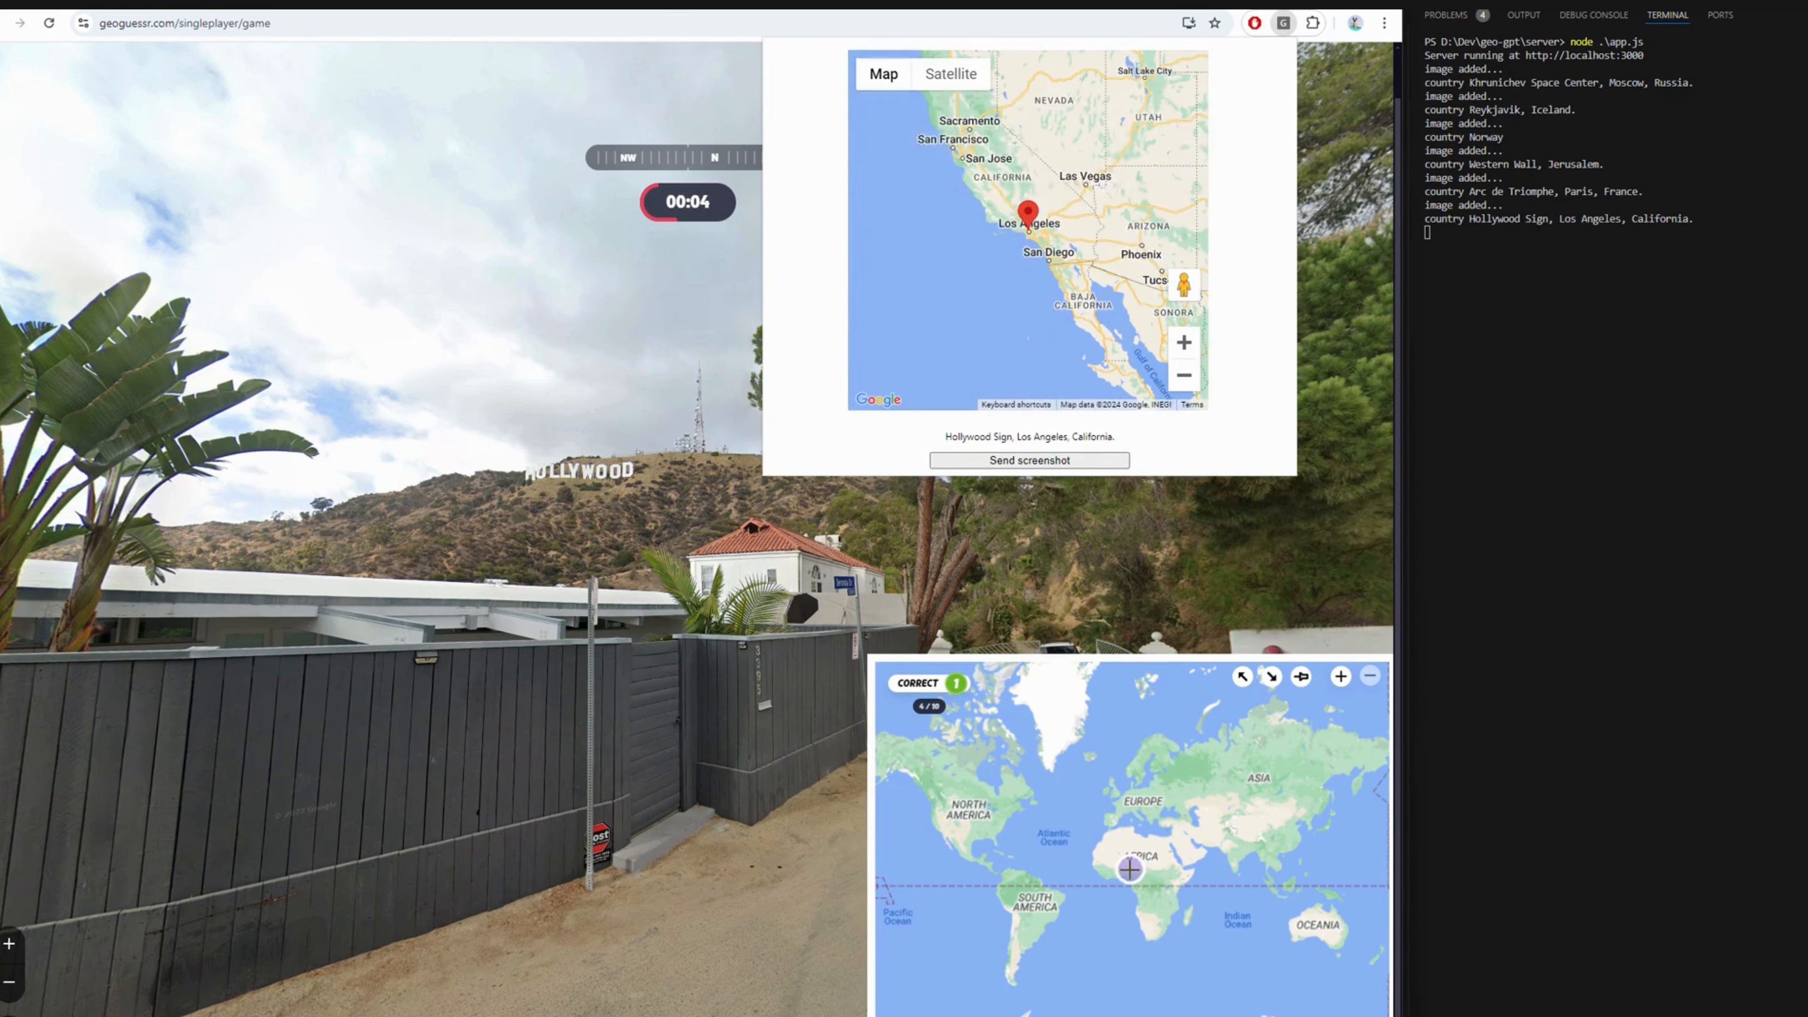
left_click(1027, 459)
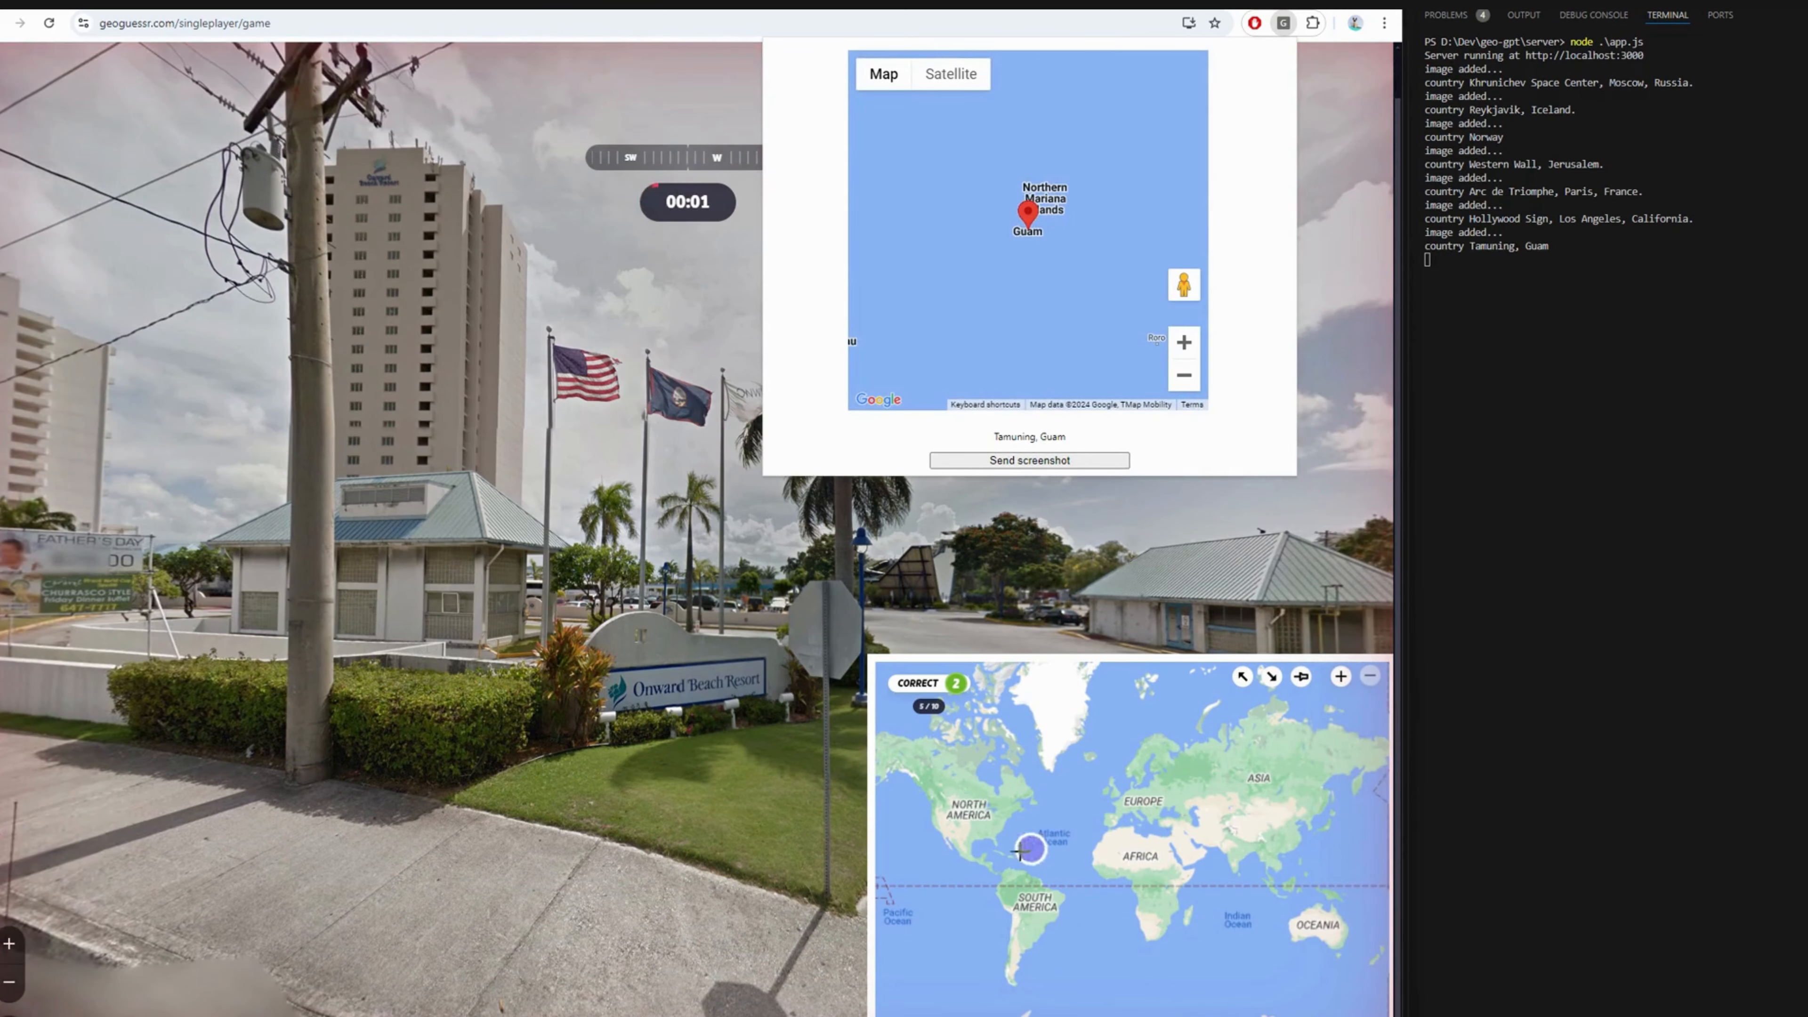
left_click(1027, 460)
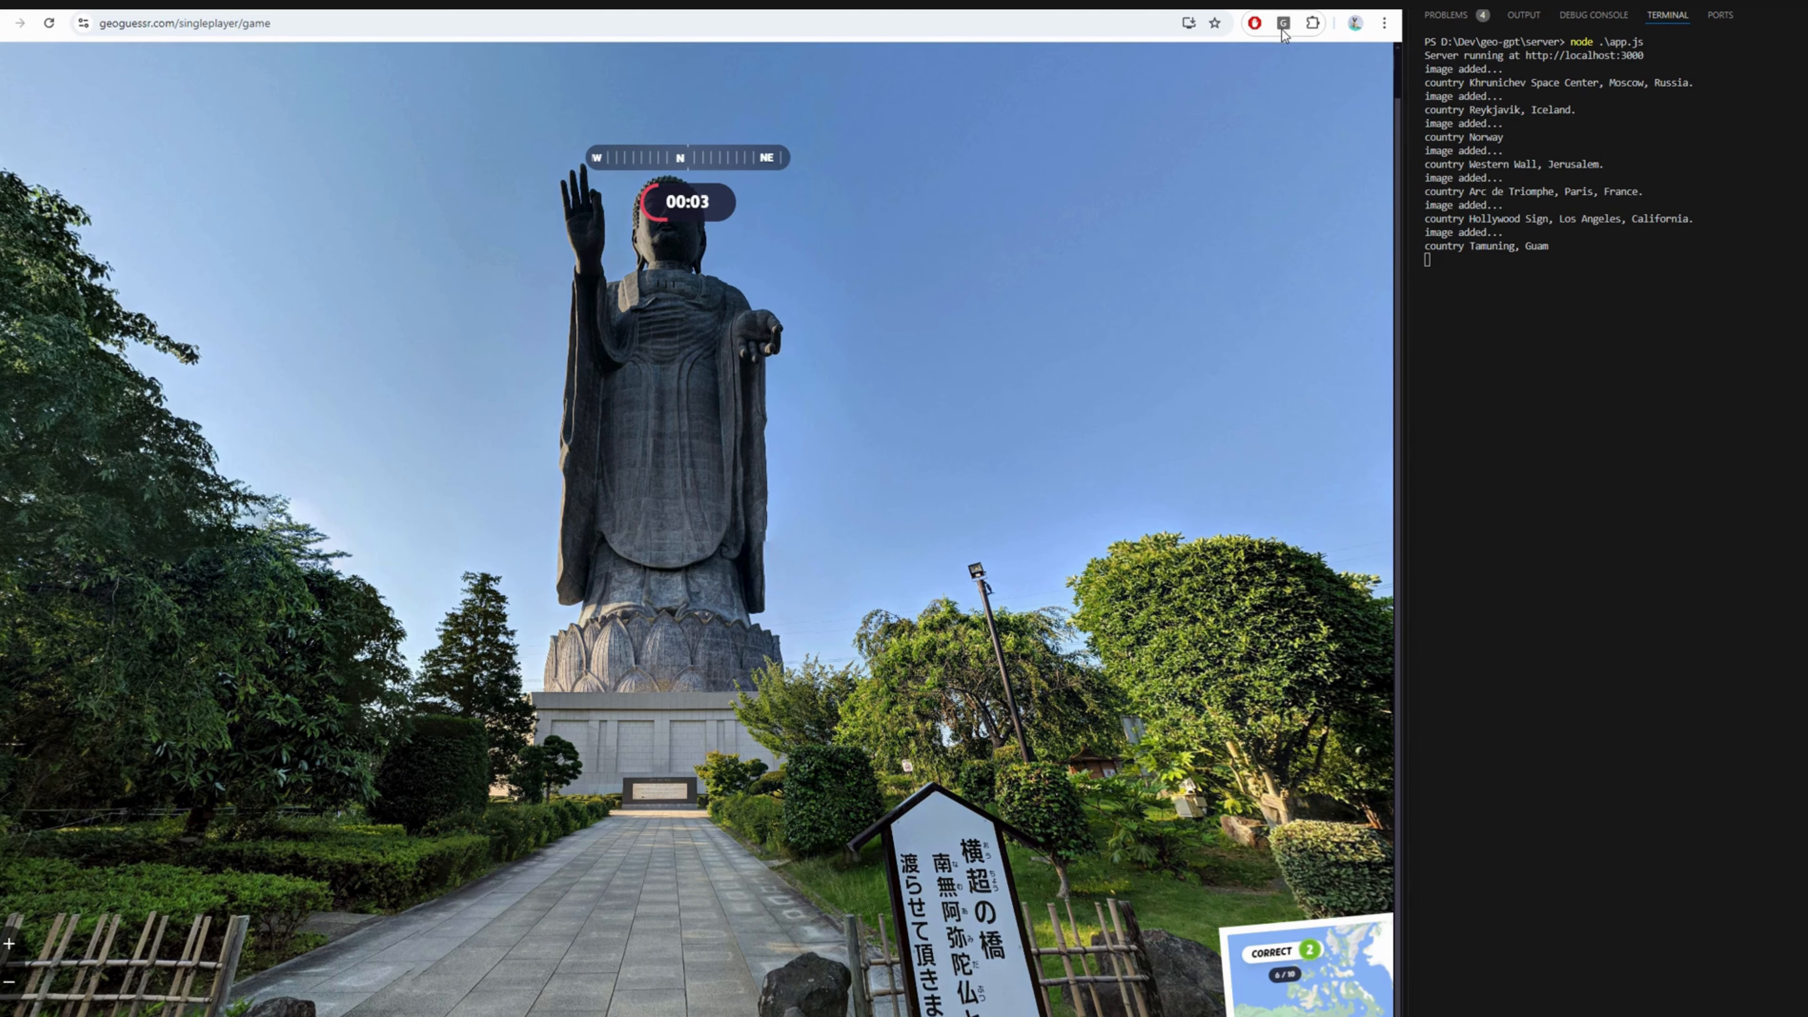
left_click(1283, 22)
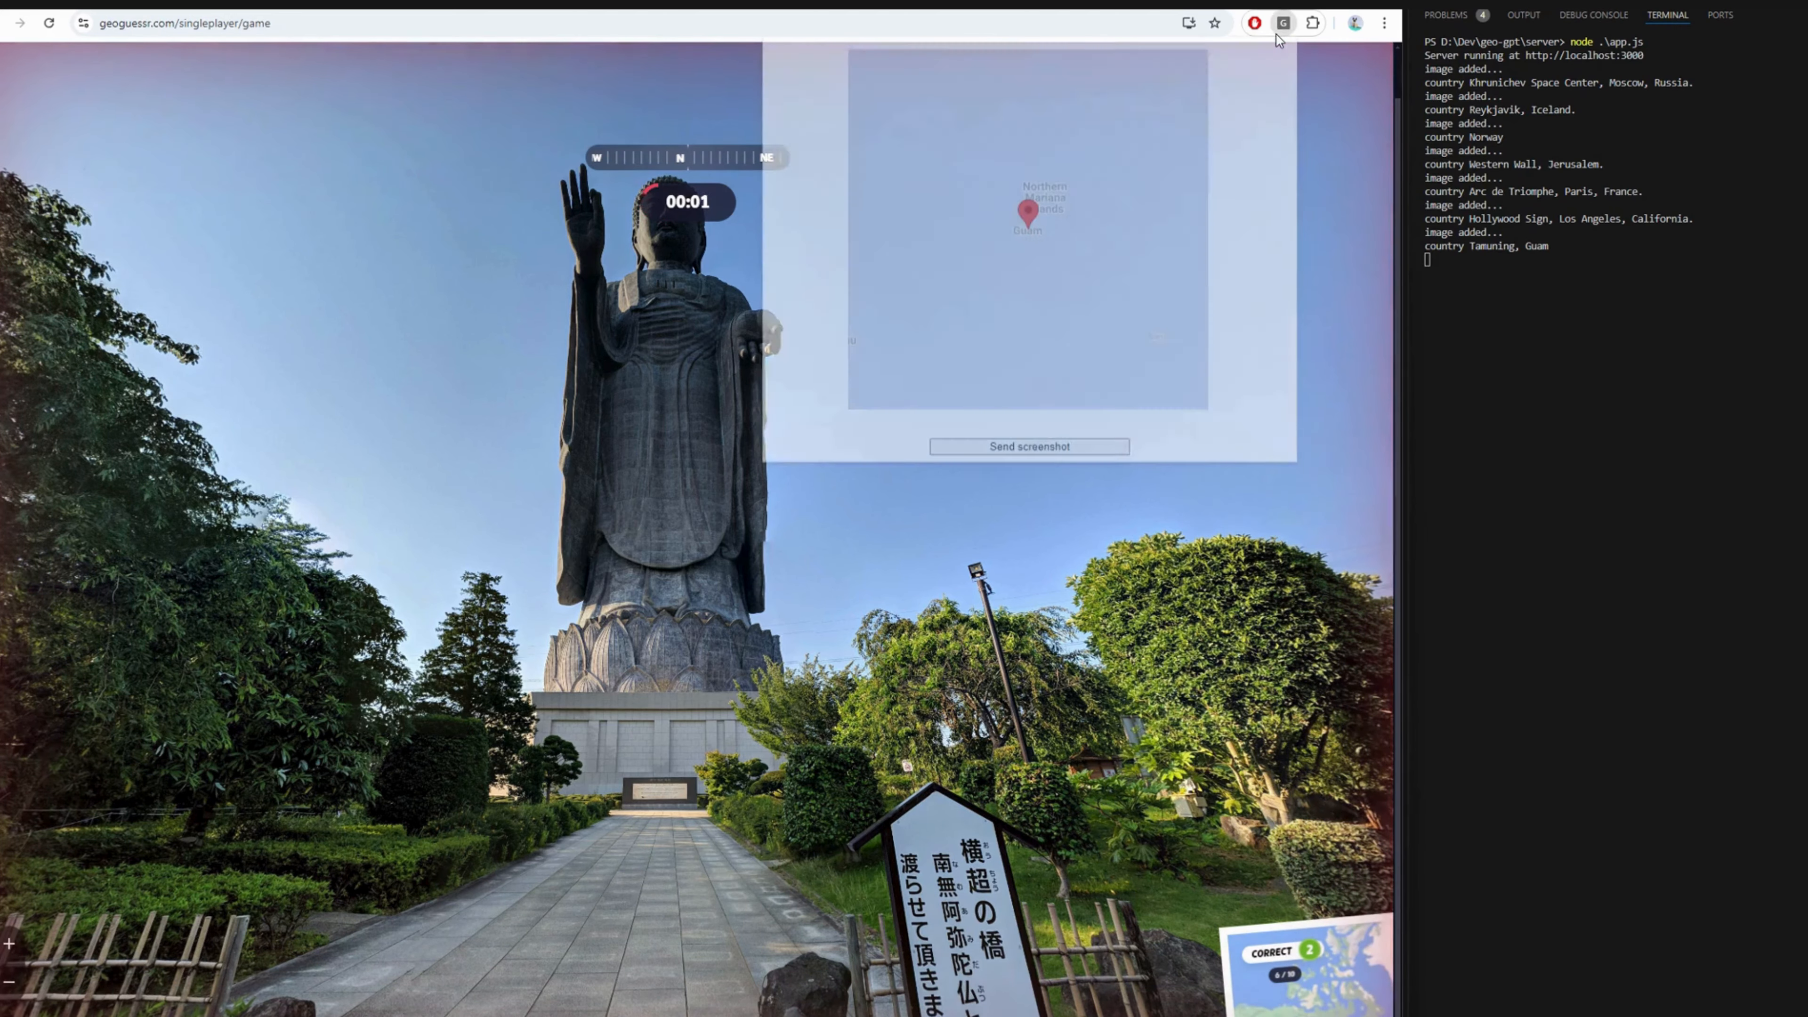